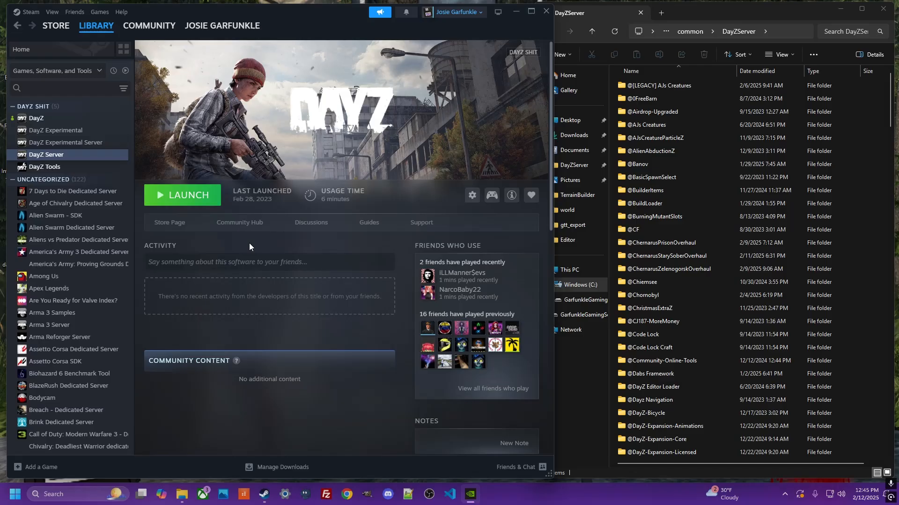
{"action": "mouse_move", "coordinate": [256, 244]}
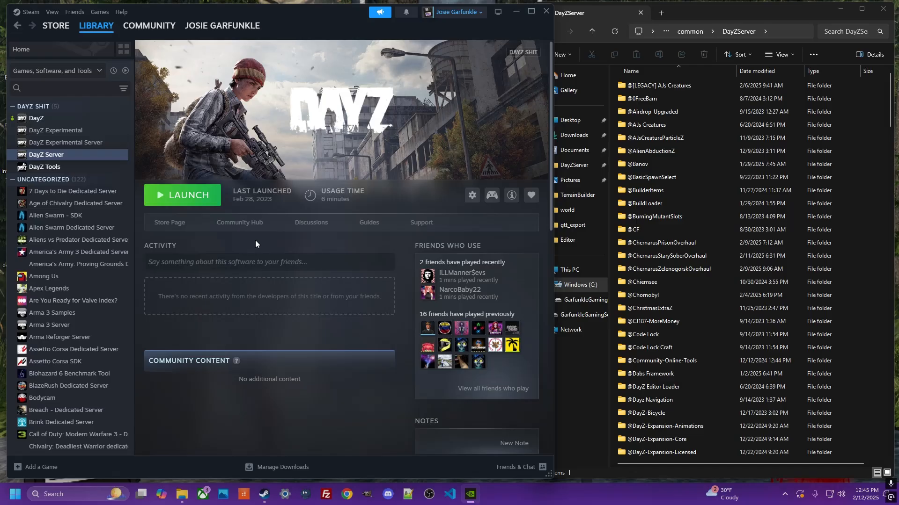
Minimize the server folder window so Steam's DayZ download can finish validating
{"action": "left_click", "coordinate": [655, 138]}
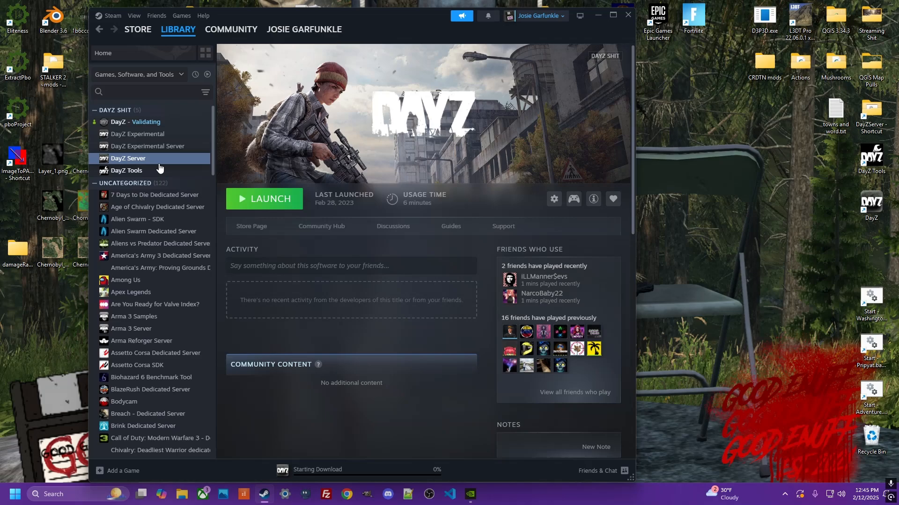
{"action": "mouse_move", "coordinate": [142, 163]}
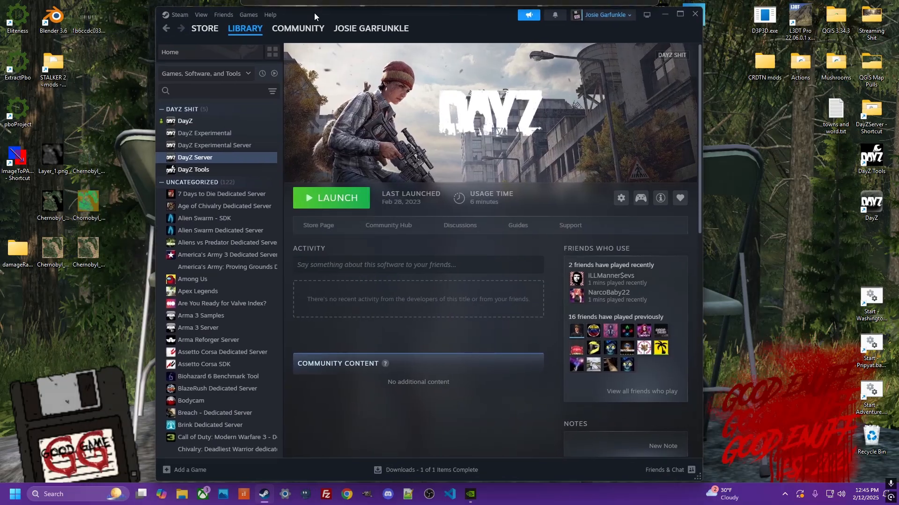
Reach the DayZ Workshop via Community > Workshop, searching 'DayZ'
{"action": "left_click", "coordinate": [298, 28]}
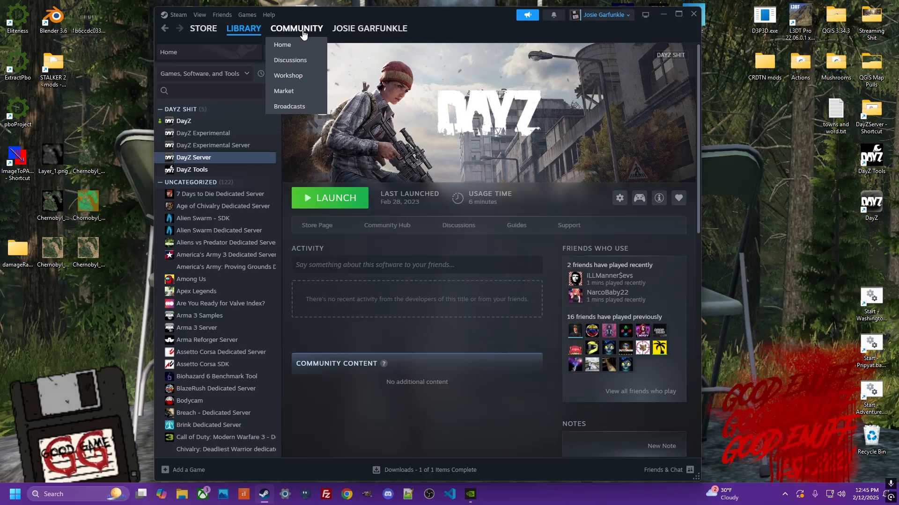
{"action": "left_click", "coordinate": [288, 75]}
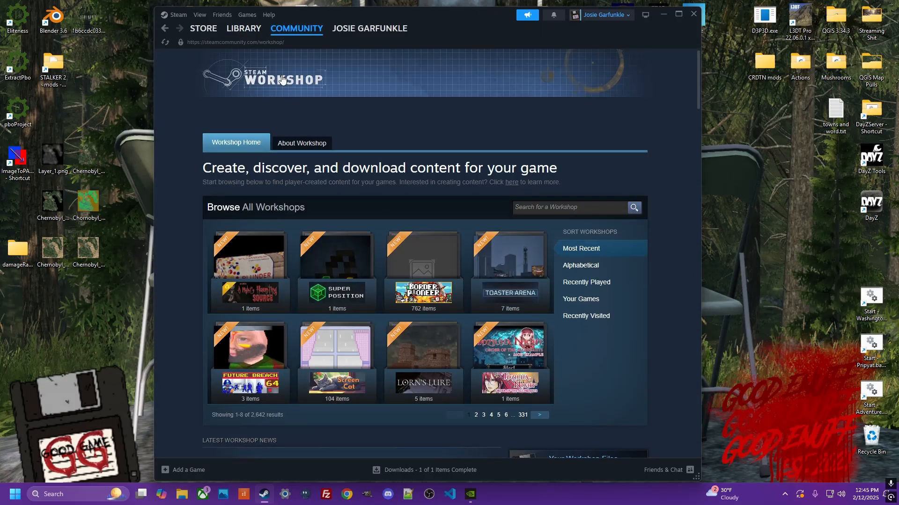
{"action": "type", "text": "d"}
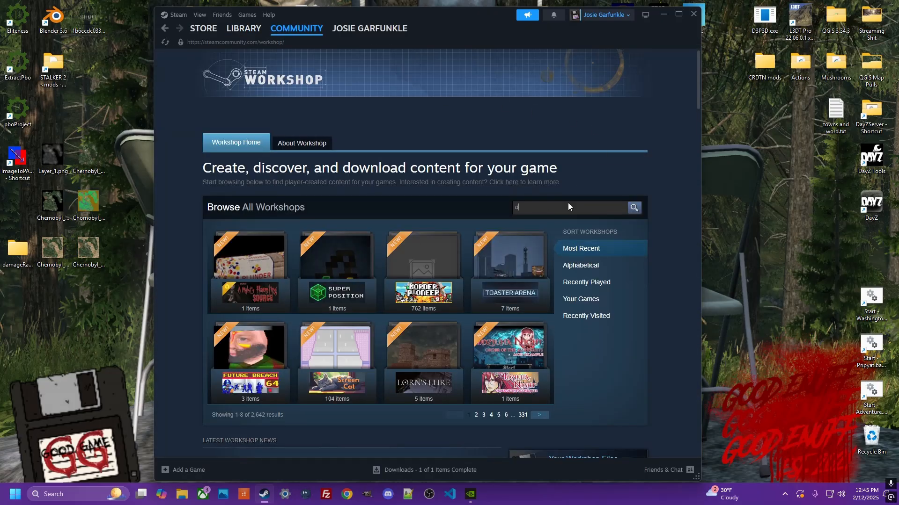
{"action": "type", "text": "DayZ"}
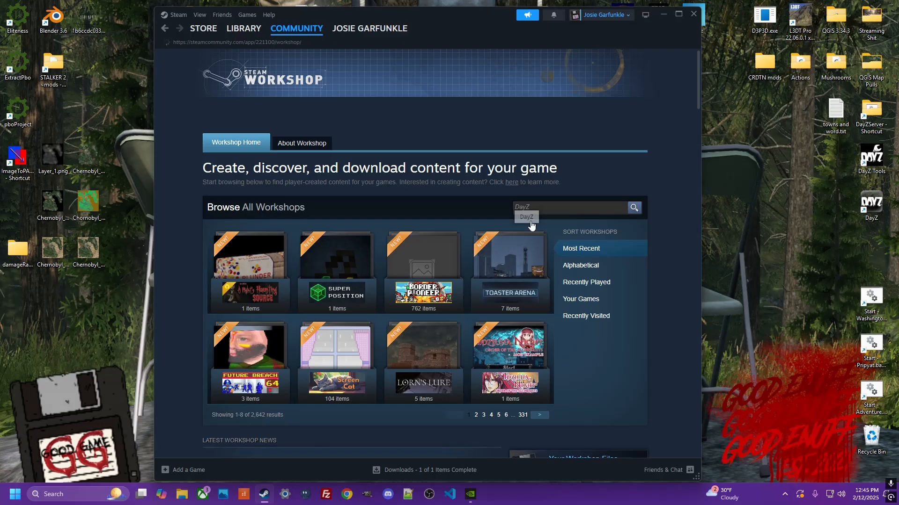
{"action": "left_click", "coordinate": [526, 217]}
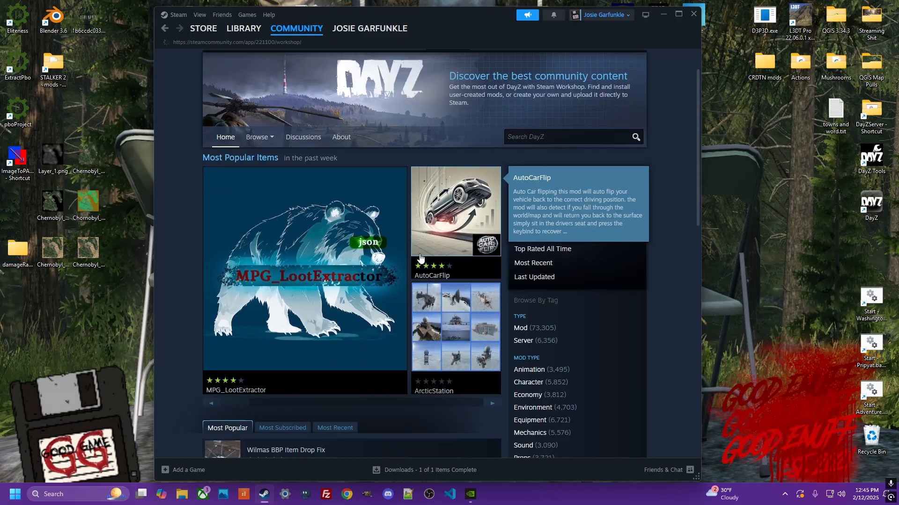
Browse the Workshop list and open the JosiesJeepZ mod page
{"action": "scroll", "scroll_direction": "down", "scroll_amount": 3}
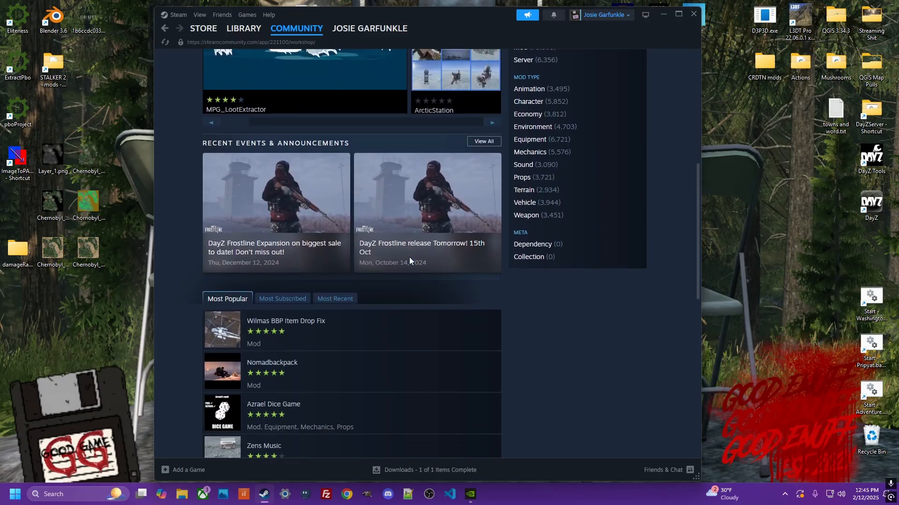
{"action": "scroll", "scroll_direction": "down", "scroll_amount": 3}
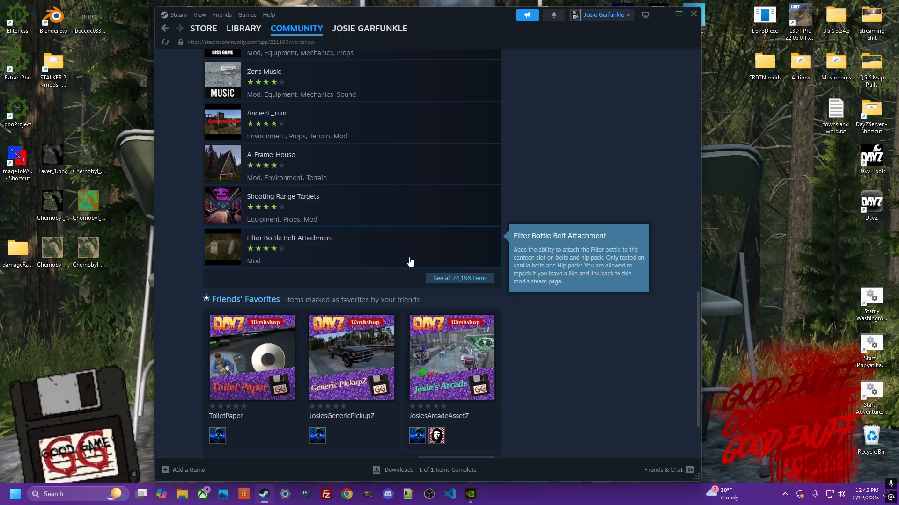
{"action": "mouse_move", "coordinate": [405, 279]}
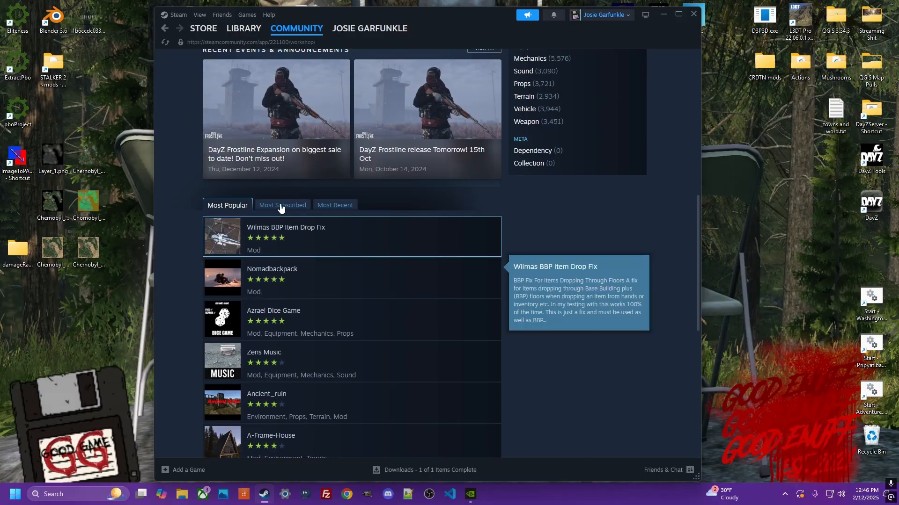
{"action": "left_click", "coordinate": [281, 205]}
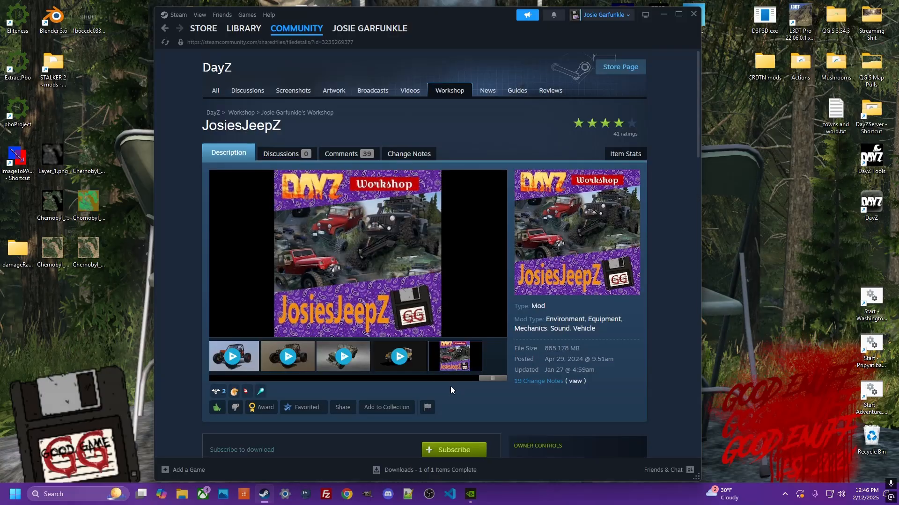
Subscribe to JosiesJeepZ so the mod starts downloading
{"action": "scroll", "scroll_direction": "down", "scroll_amount": 3}
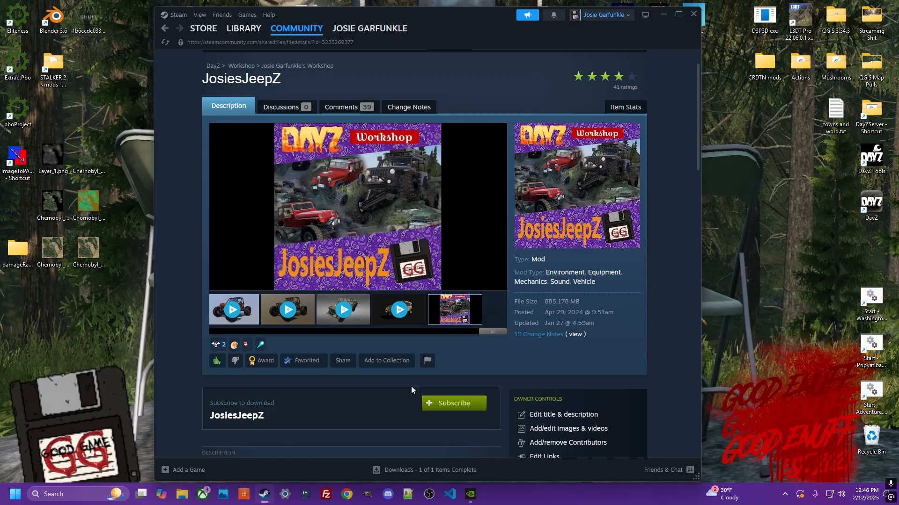
{"action": "left_click", "coordinate": [454, 402]}
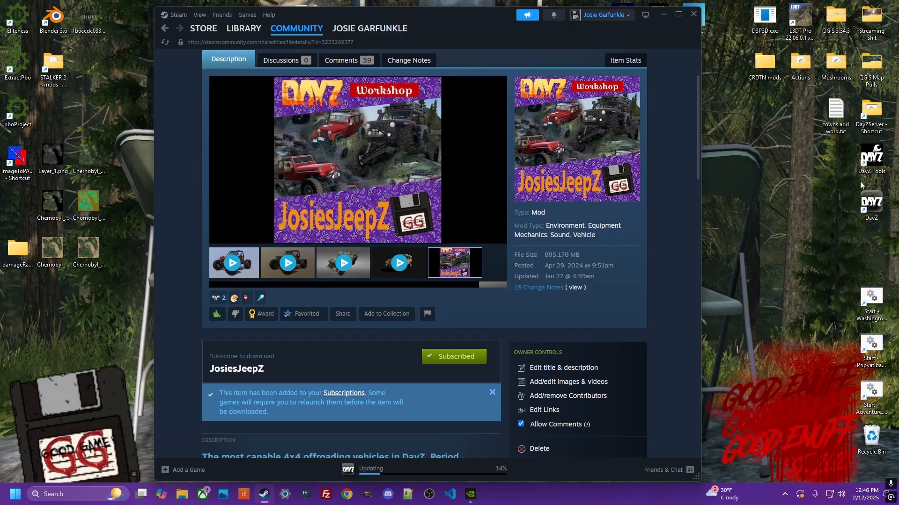
{"action": "mouse_move", "coordinate": [876, 208]}
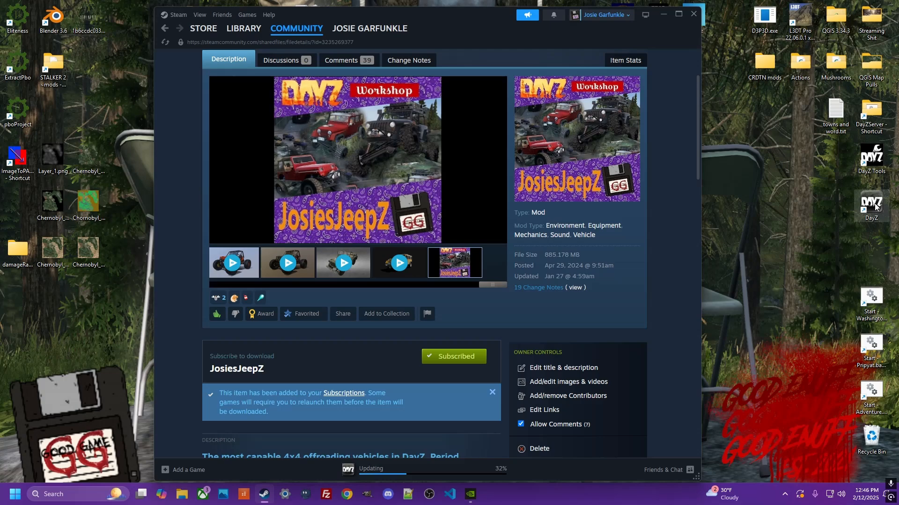
Start the DayZ Launcher from the desktop shortcut and let JosiesJeepZ install
{"action": "double_click", "coordinate": [871, 204]}
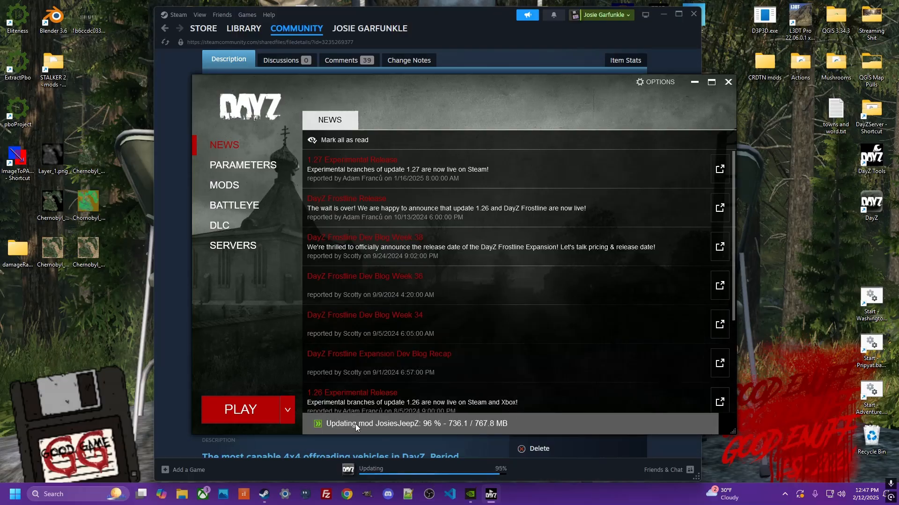
{"action": "mouse_move", "coordinate": [427, 430]}
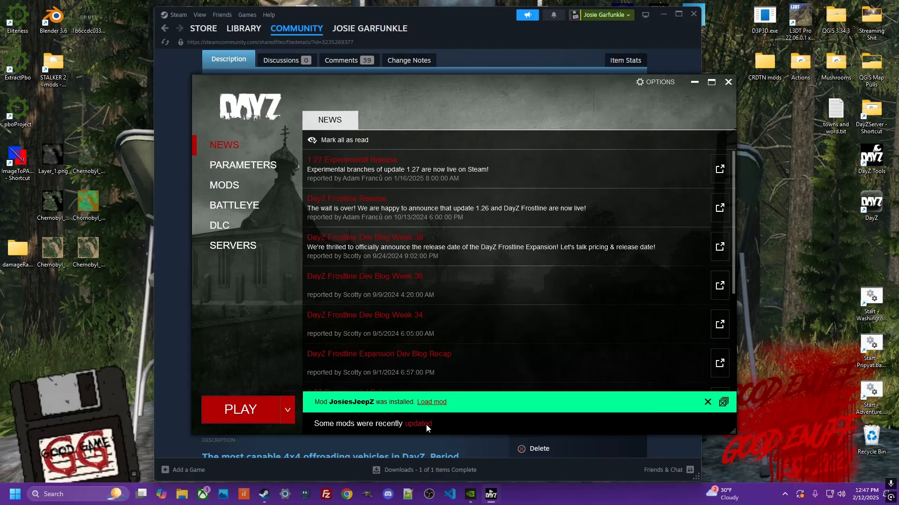
{"action": "mouse_move", "coordinate": [434, 412]}
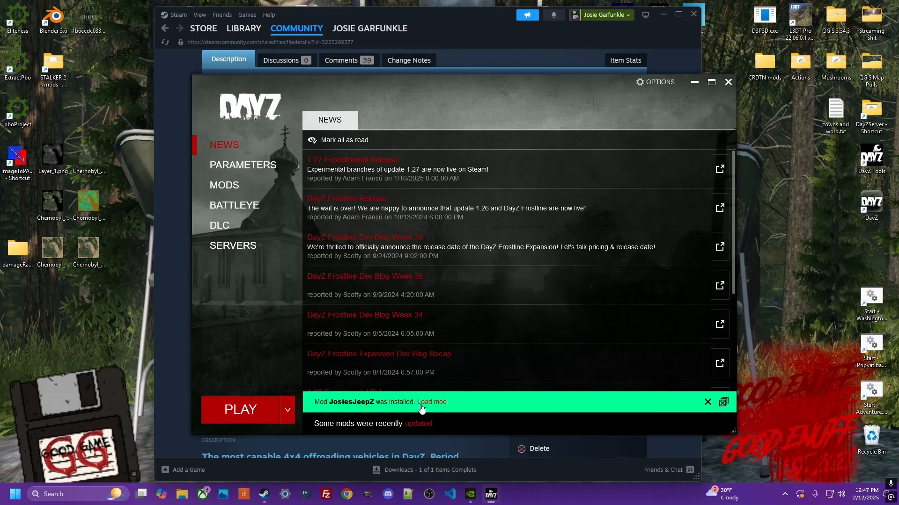
{"action": "mouse_move", "coordinate": [442, 404]}
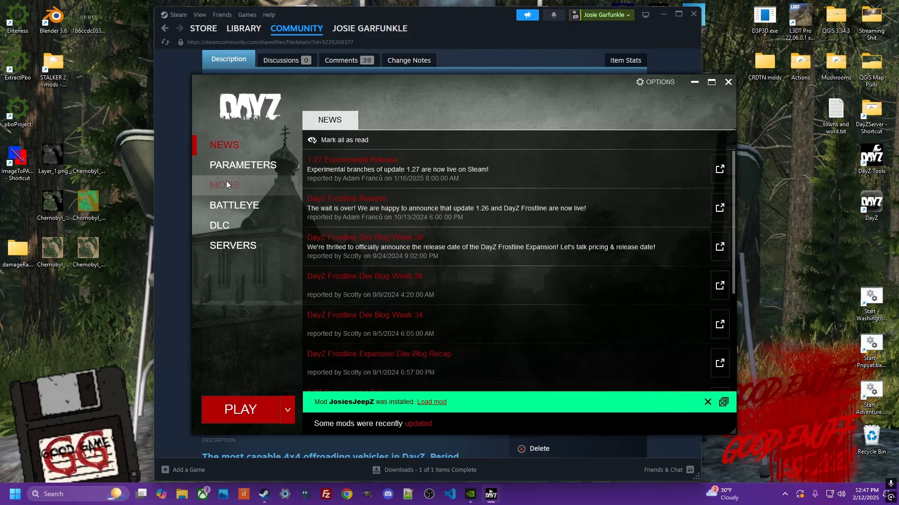
Filter the mods list for 'josies' and open the Workshop JosiesJeepZ folder in Windows Explorer
{"action": "left_click", "coordinate": [225, 184]}
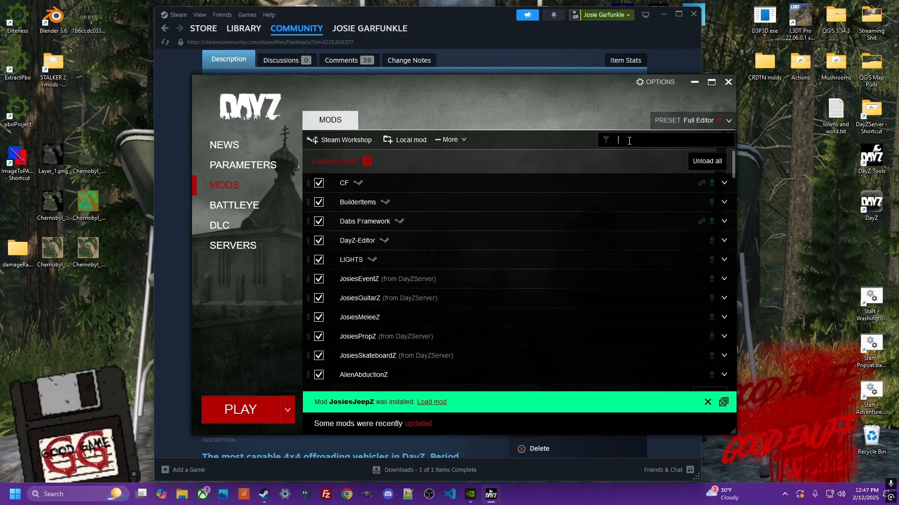
{"action": "type", "text": "josiesjeepz"}
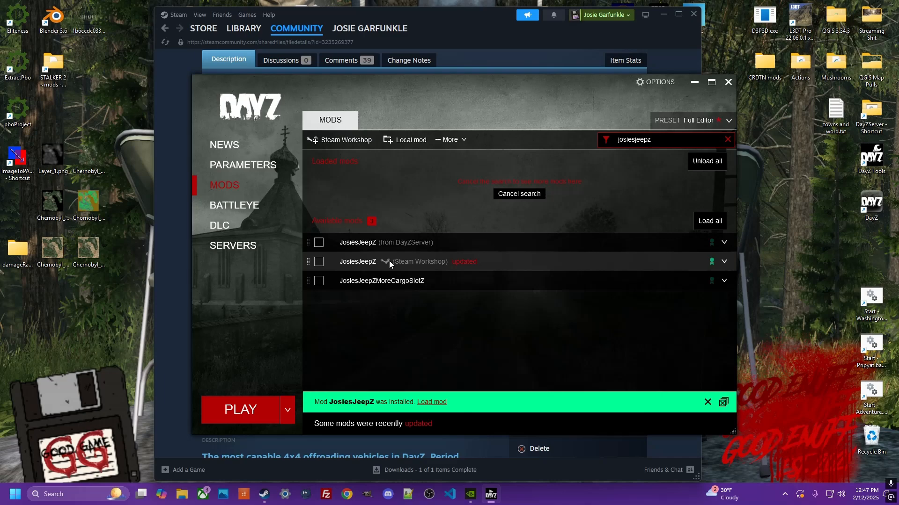
{"action": "mouse_move", "coordinate": [665, 266]}
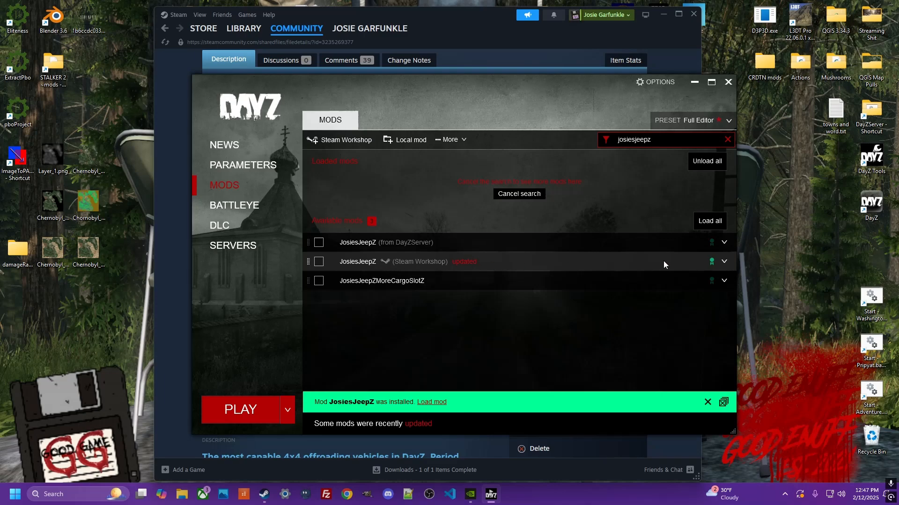
{"action": "left_click", "coordinate": [723, 261]}
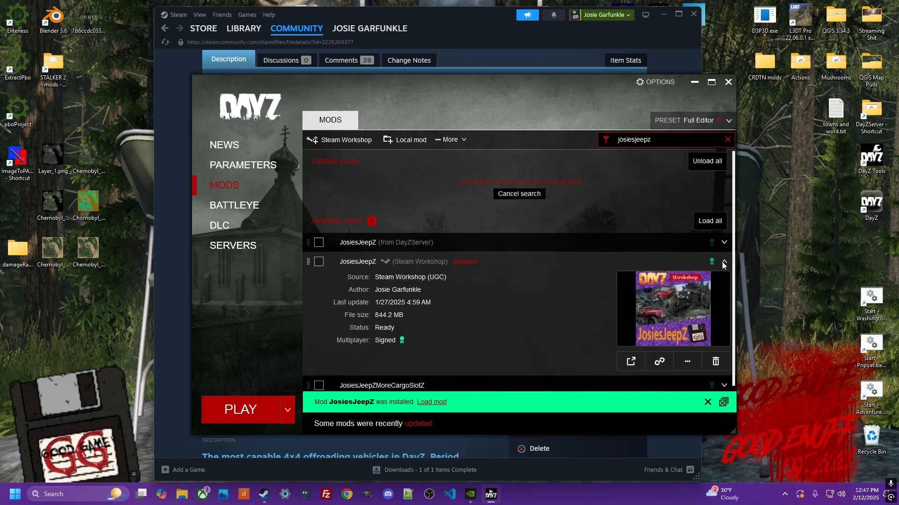
{"action": "mouse_move", "coordinate": [687, 361]}
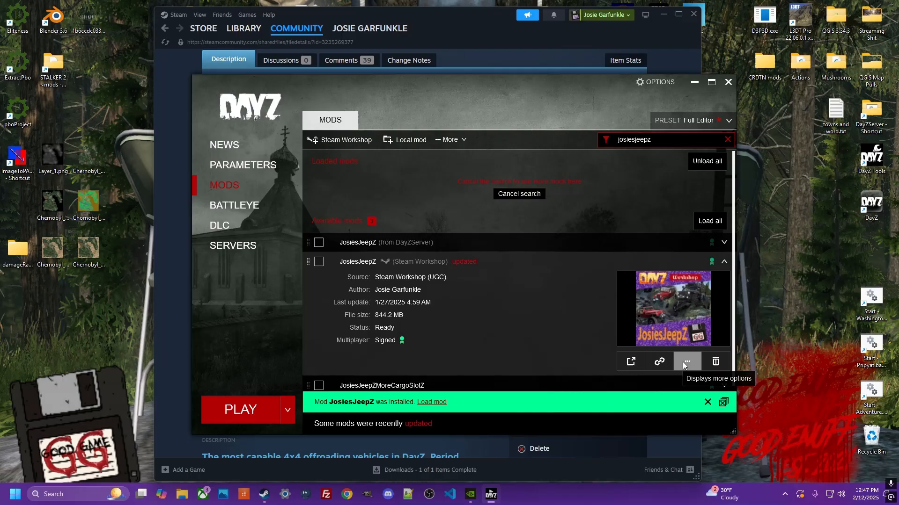
{"action": "left_click", "coordinate": [687, 361]}
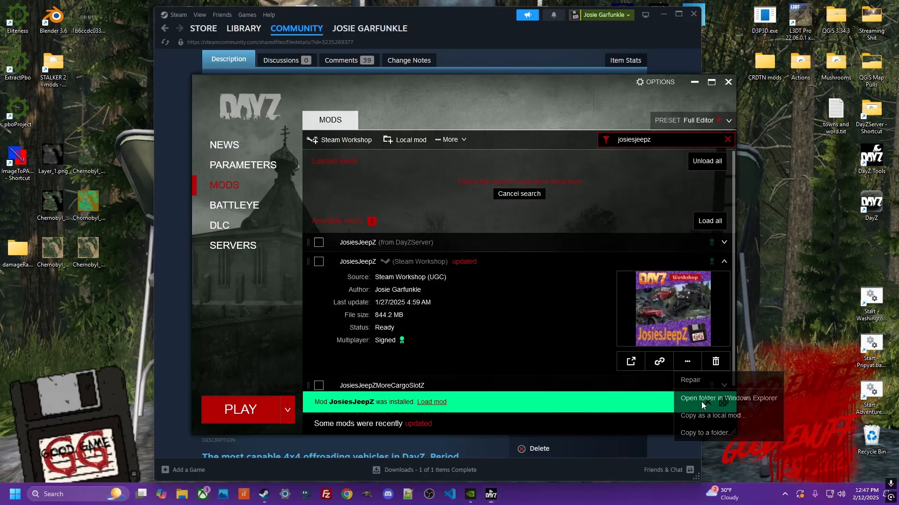
{"action": "left_click", "coordinate": [490, 295]}
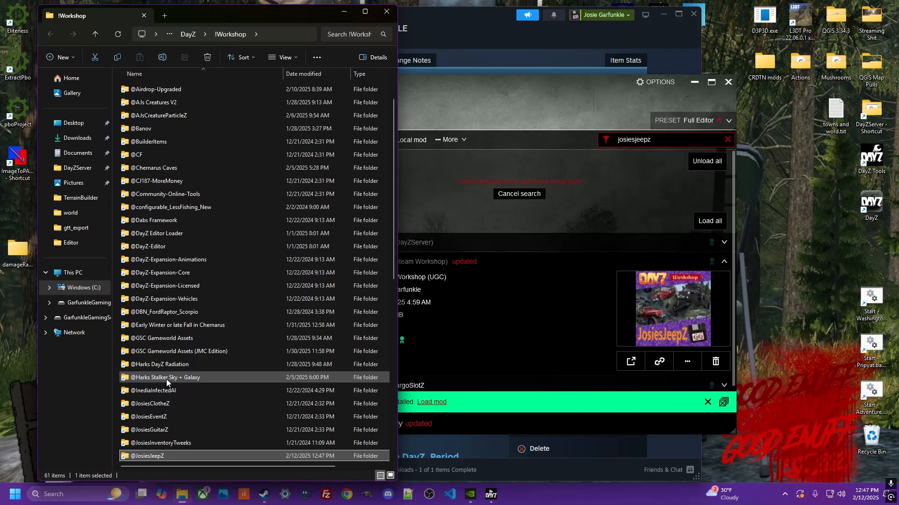
{"action": "scroll", "scroll_direction": "down", "scroll_amount": 3}
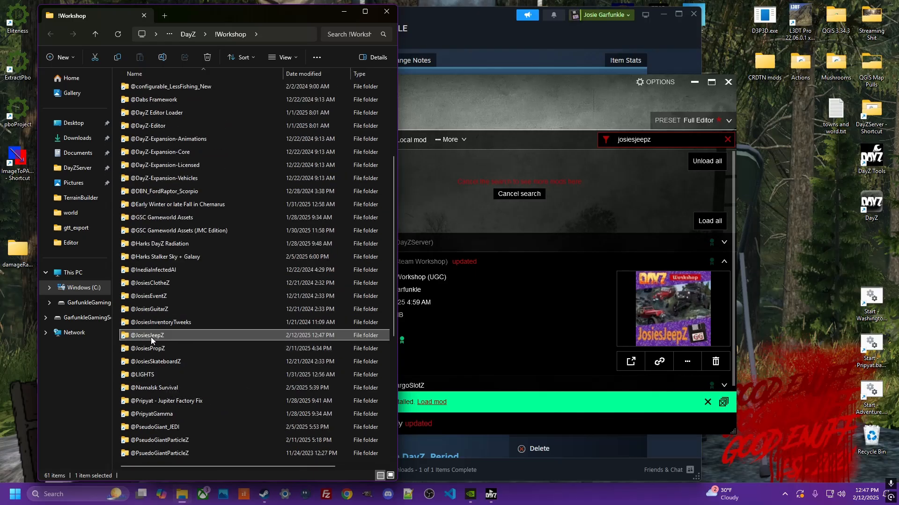
{"action": "mouse_move", "coordinate": [151, 340]}
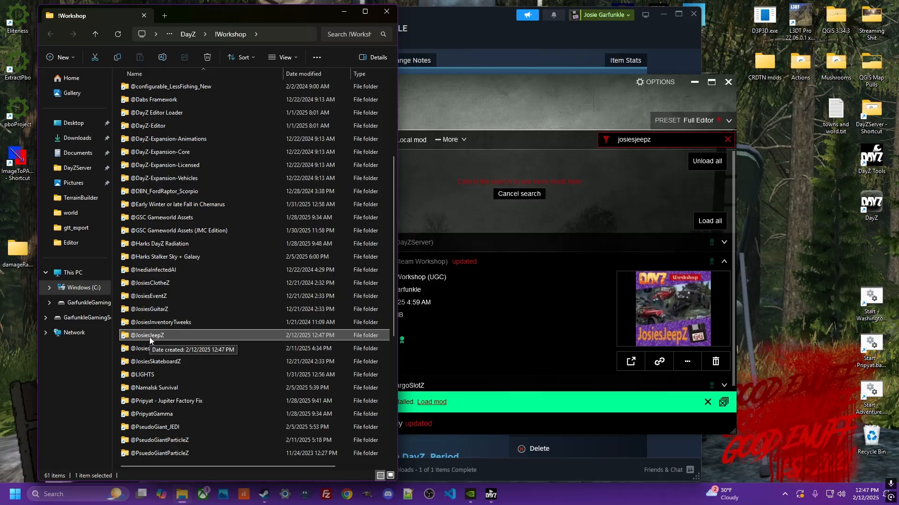
{"action": "mouse_move", "coordinate": [785, 208]}
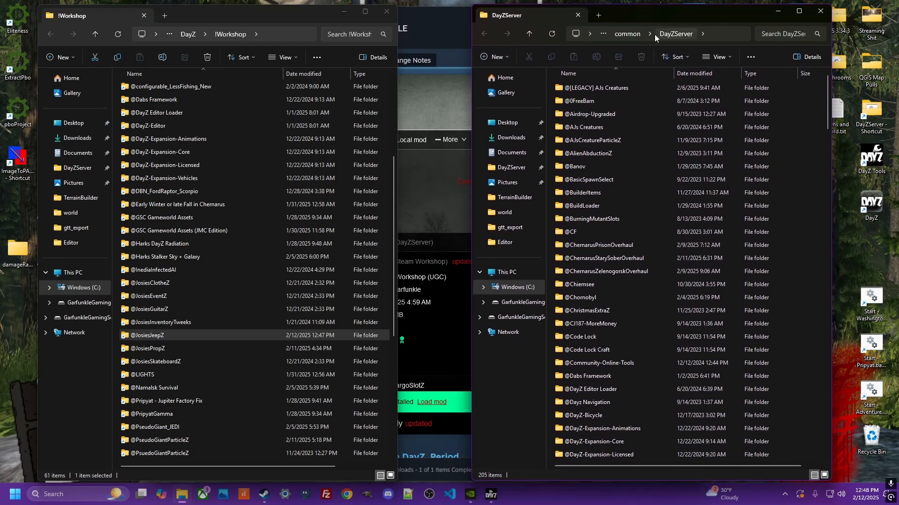
{"action": "mouse_move", "coordinate": [512, 317]}
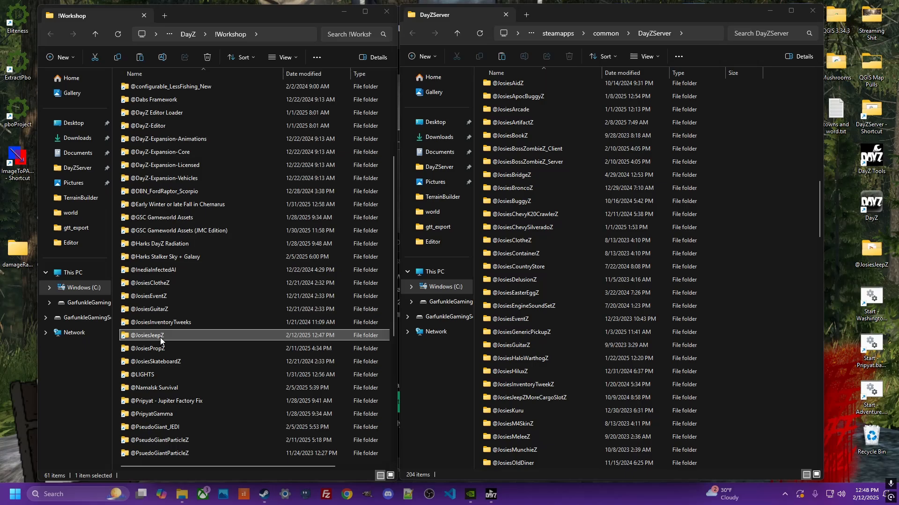
{"action": "right_click", "coordinate": [147, 335]}
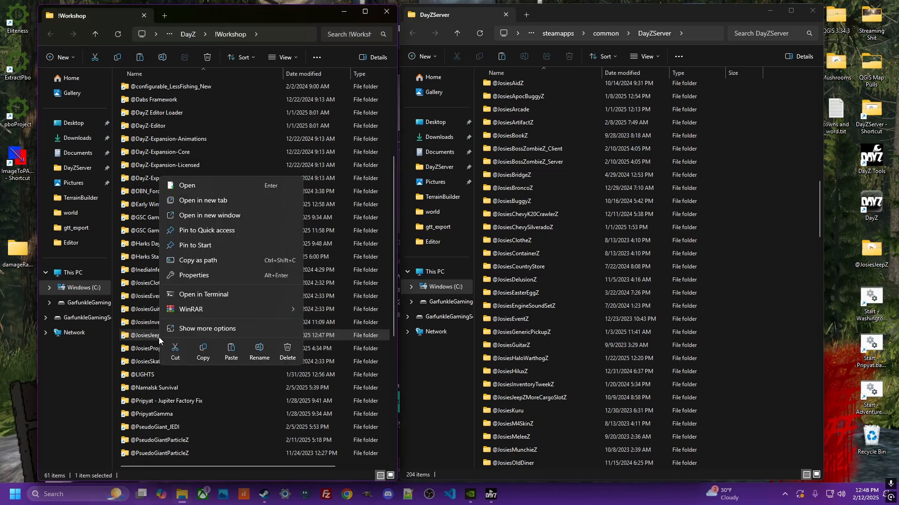
{"action": "mouse_move", "coordinate": [156, 340]}
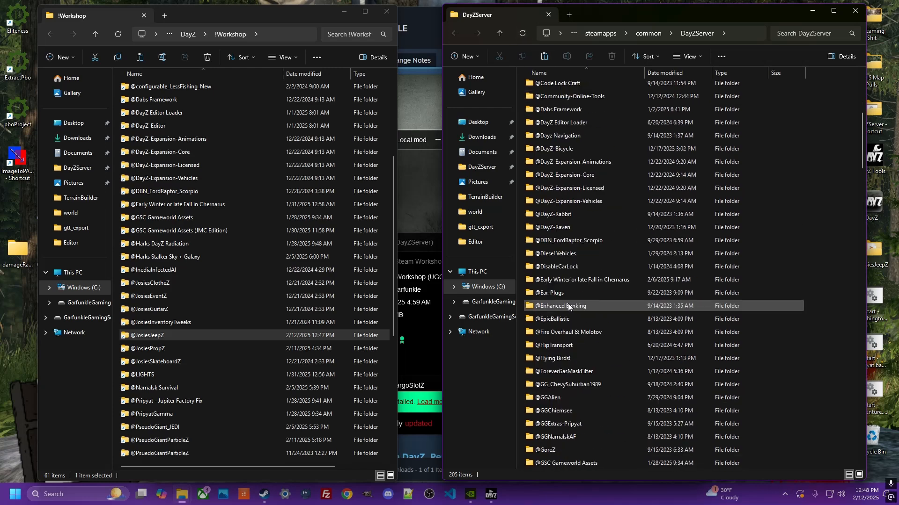
{"action": "scroll", "scroll_direction": "down", "scroll_amount": 3}
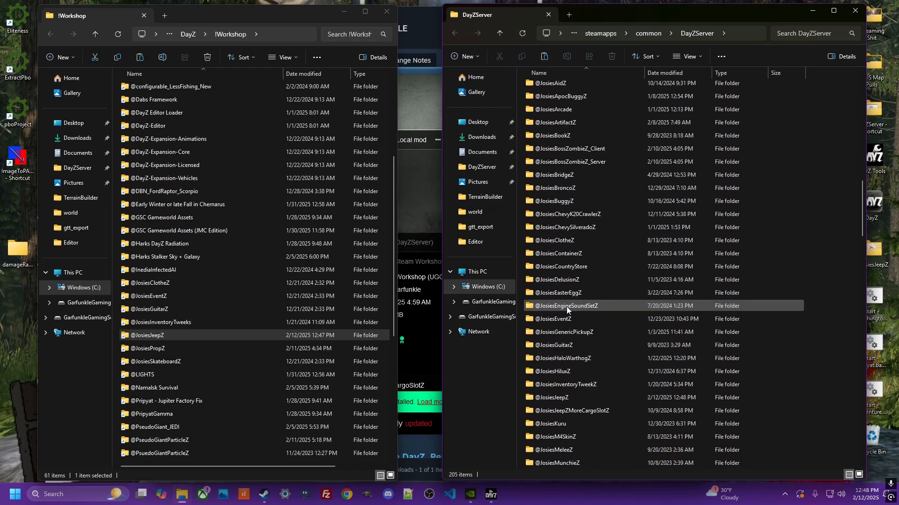
{"action": "left_click", "coordinate": [552, 397]}
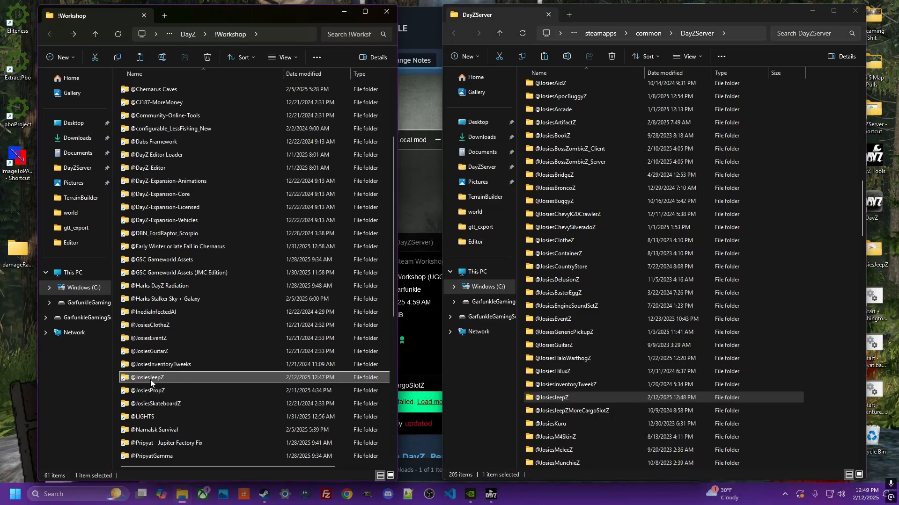
Open the mod's keys folder and the DayZServer keys folder side by side
{"action": "double_click", "coordinate": [148, 377]}
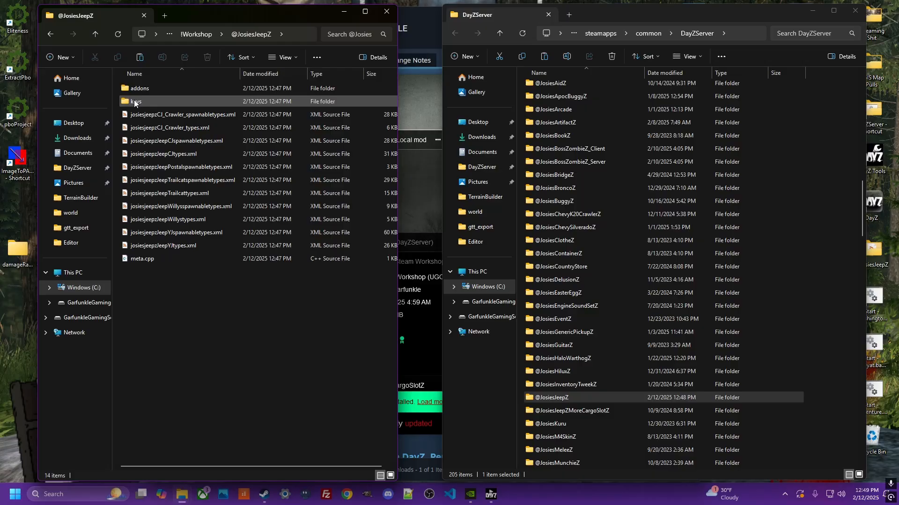
{"action": "double_click", "coordinate": [137, 102]}
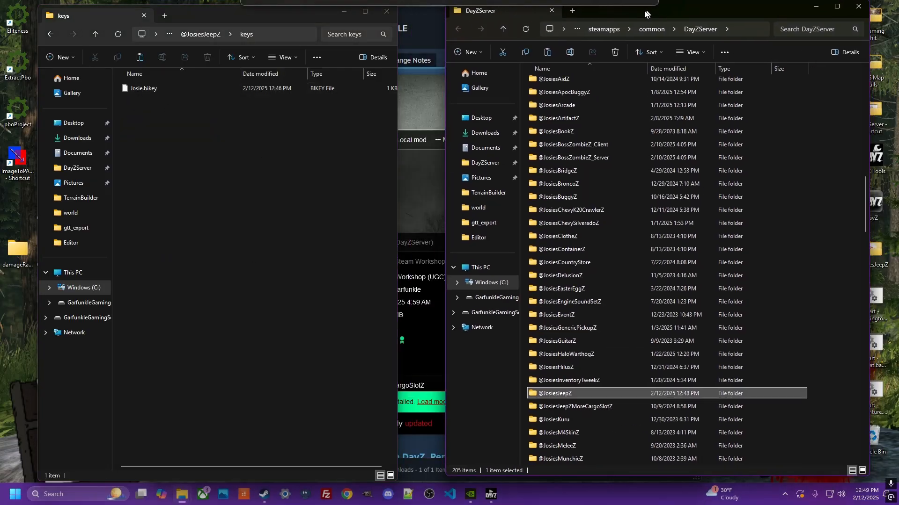
{"action": "scroll", "scroll_direction": "down", "scroll_amount": 3}
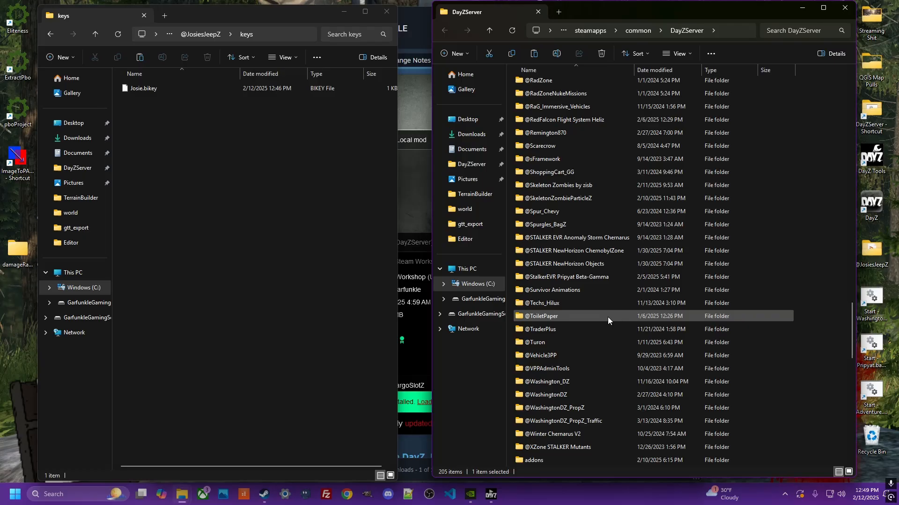
{"action": "scroll", "scroll_direction": "down", "scroll_amount": 3}
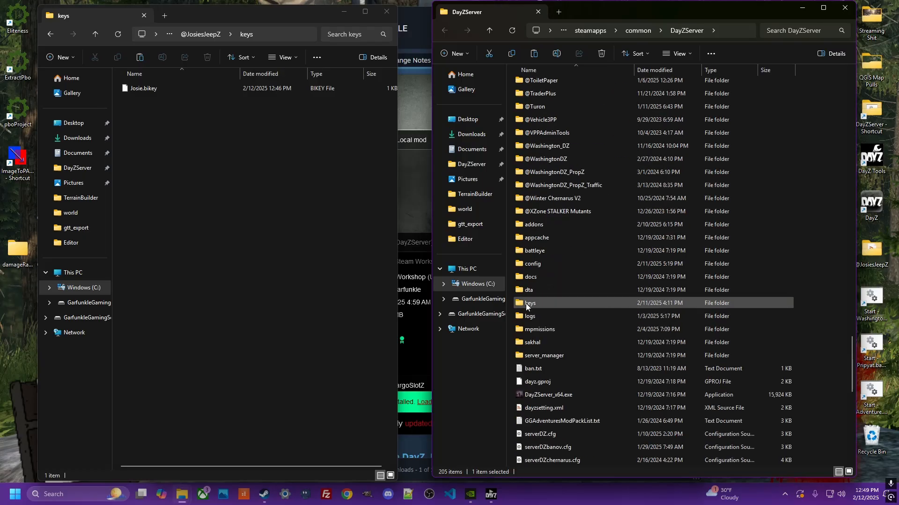
{"action": "double_click", "coordinate": [529, 303]}
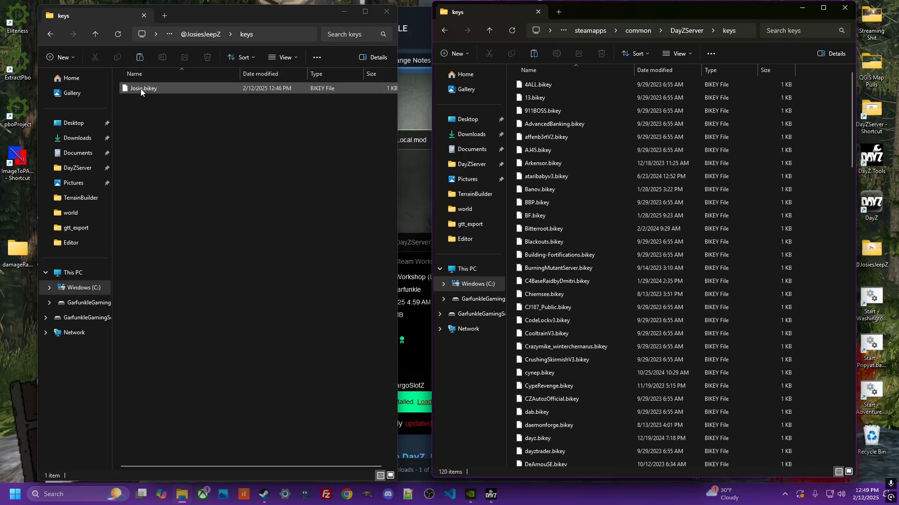
Copy Josie.bikey into the server keys folder, replacing the existing key
{"action": "left_click", "coordinate": [143, 88]}
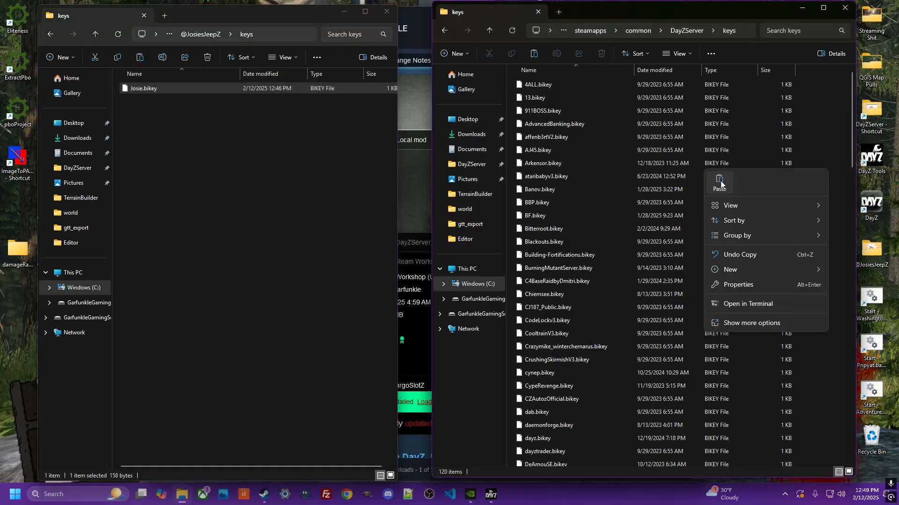
{"action": "left_click", "coordinate": [719, 182]}
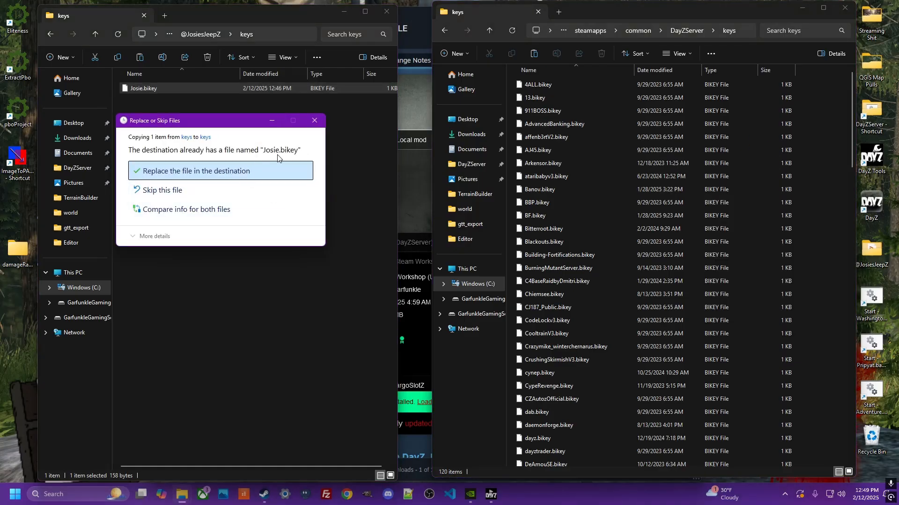
{"action": "left_click", "coordinate": [196, 171]}
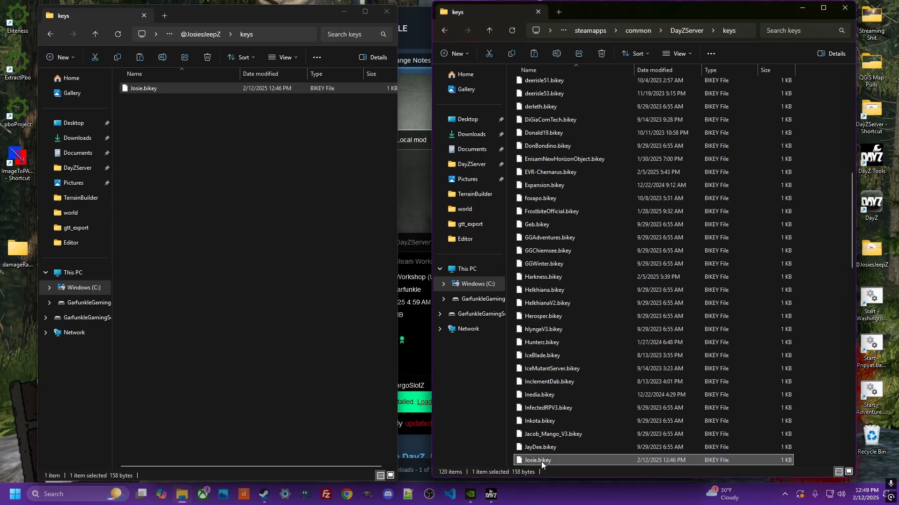
{"action": "scroll", "scroll_direction": "down", "scroll_amount": 3}
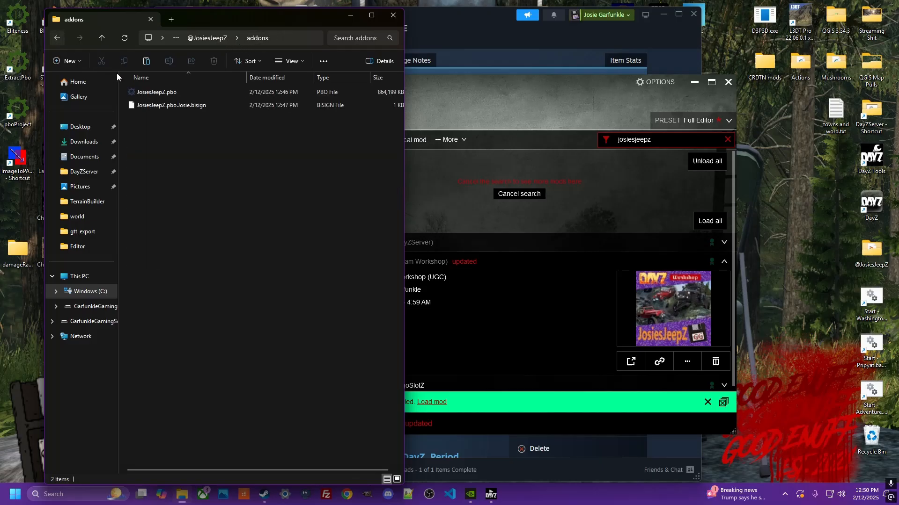
{"action": "left_click", "coordinate": [101, 37]}
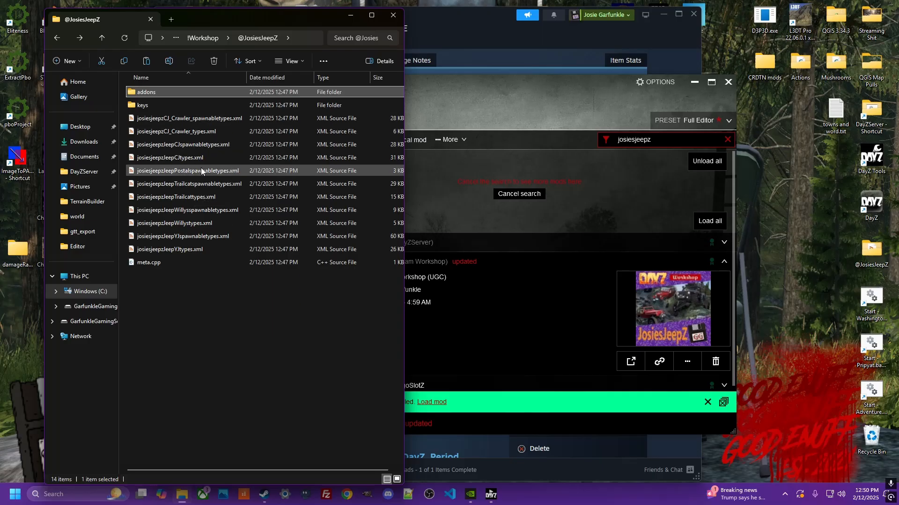
{"action": "mouse_move", "coordinate": [187, 127]}
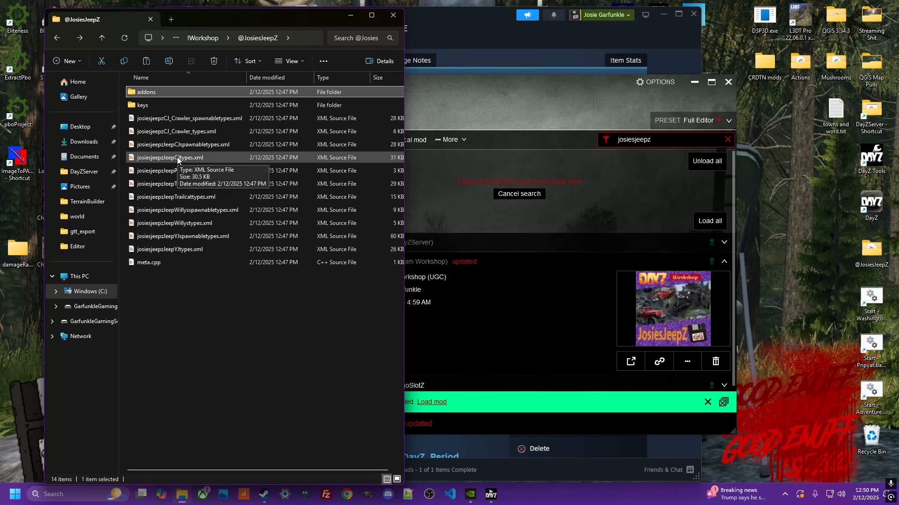
{"action": "left_click", "coordinate": [176, 131]}
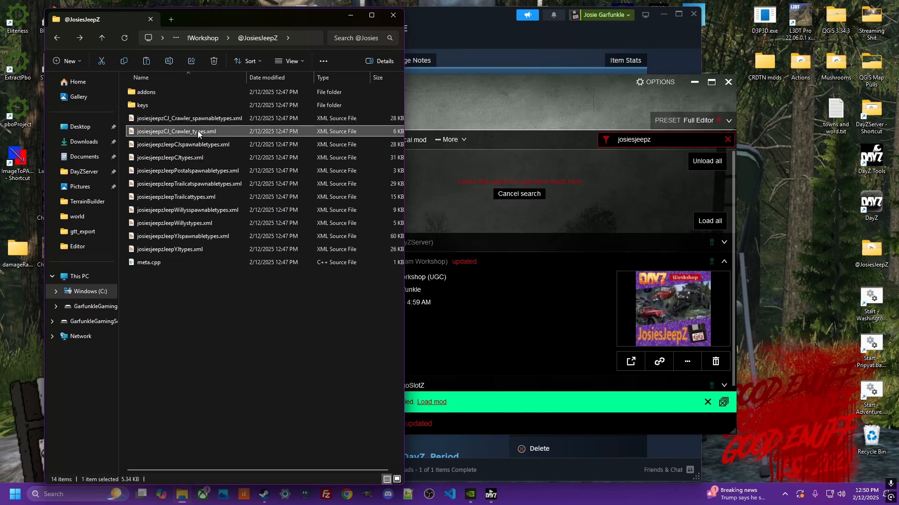
{"action": "left_click", "coordinate": [169, 157]}
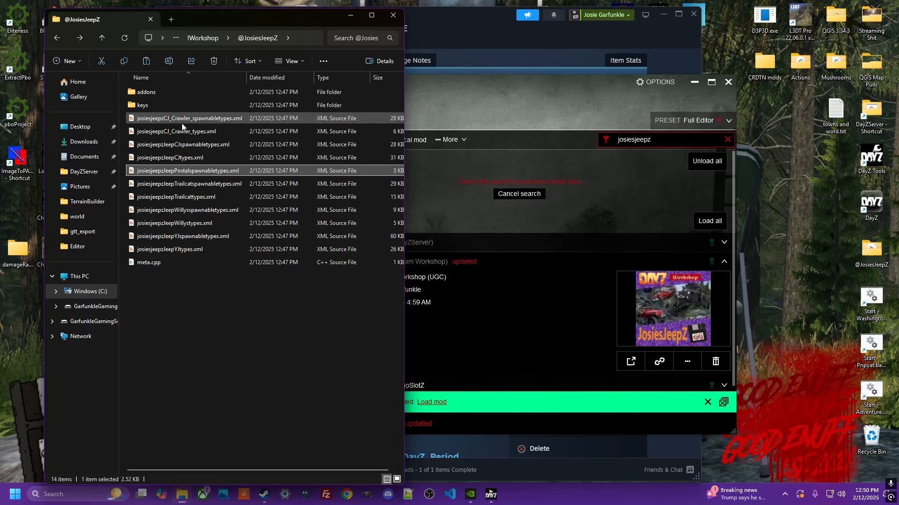
{"action": "left_click", "coordinate": [188, 118]}
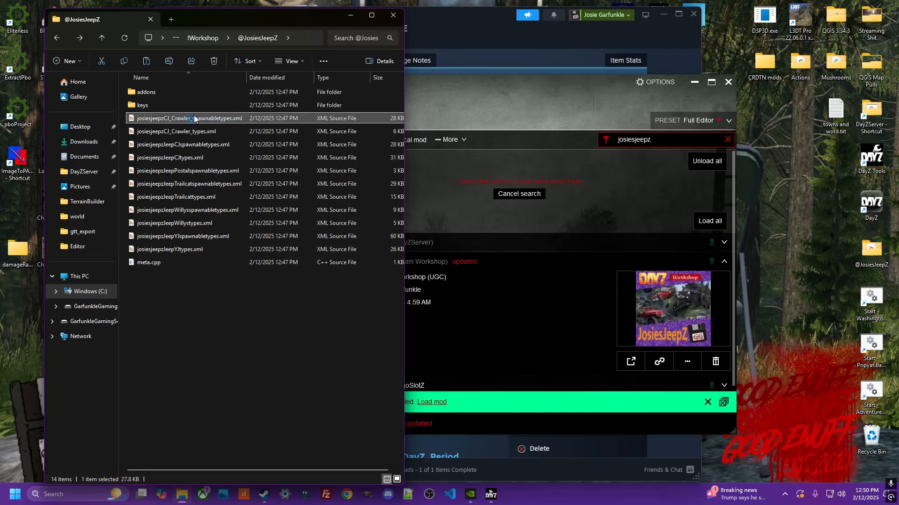
{"action": "left_click", "coordinate": [176, 131]}
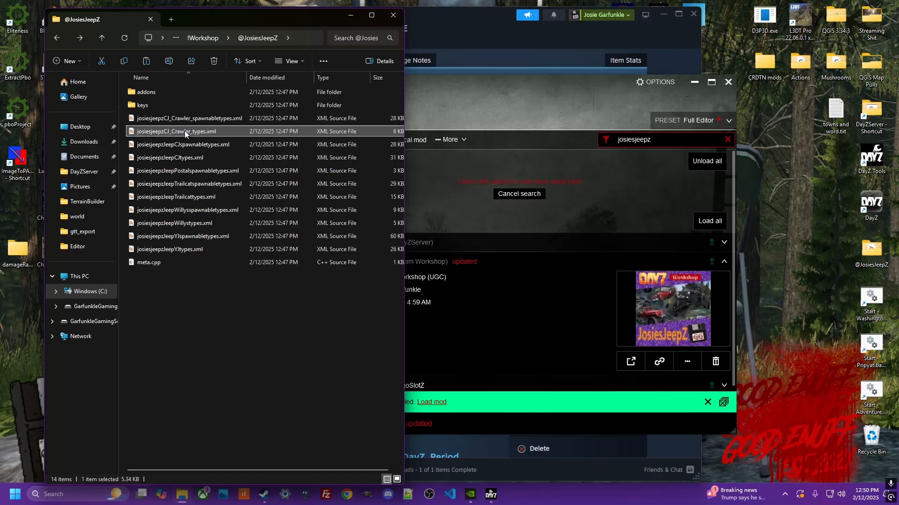
{"action": "mouse_move", "coordinate": [185, 134]}
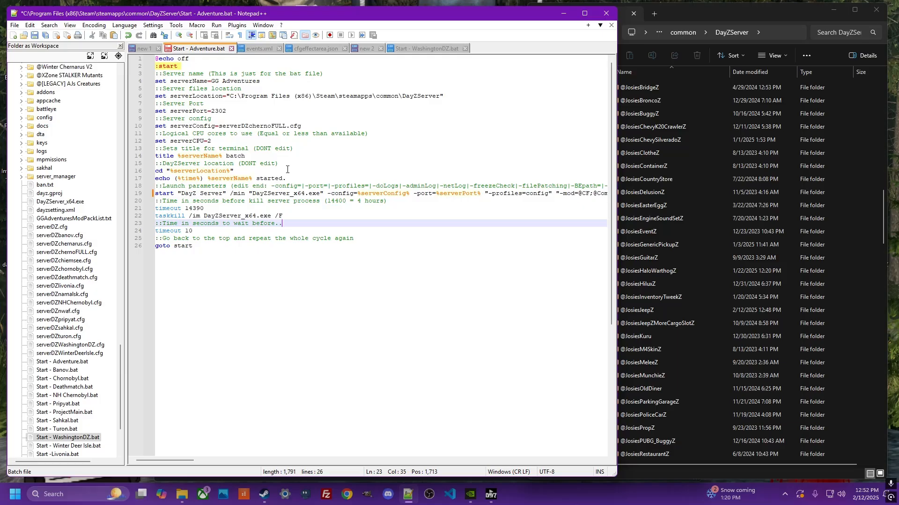
{"action": "mouse_move", "coordinate": [202, 49]}
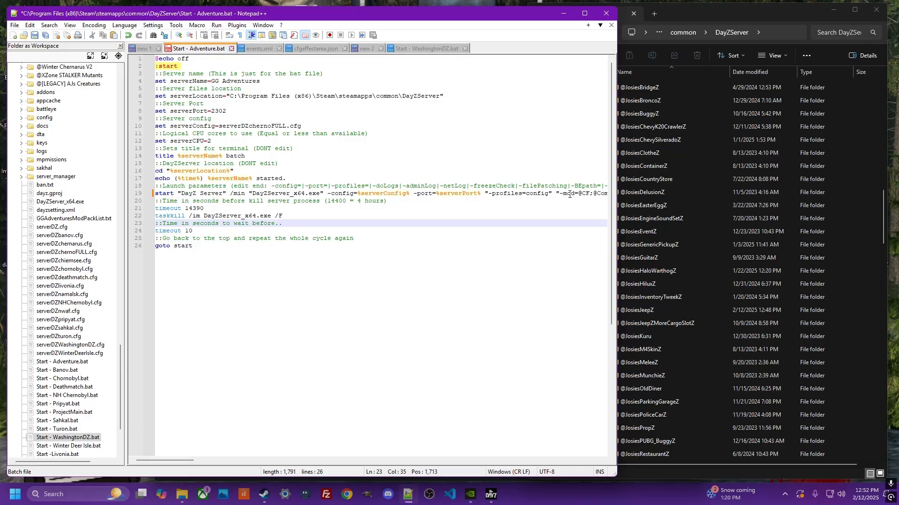
{"action": "double_click", "coordinate": [568, 193]}
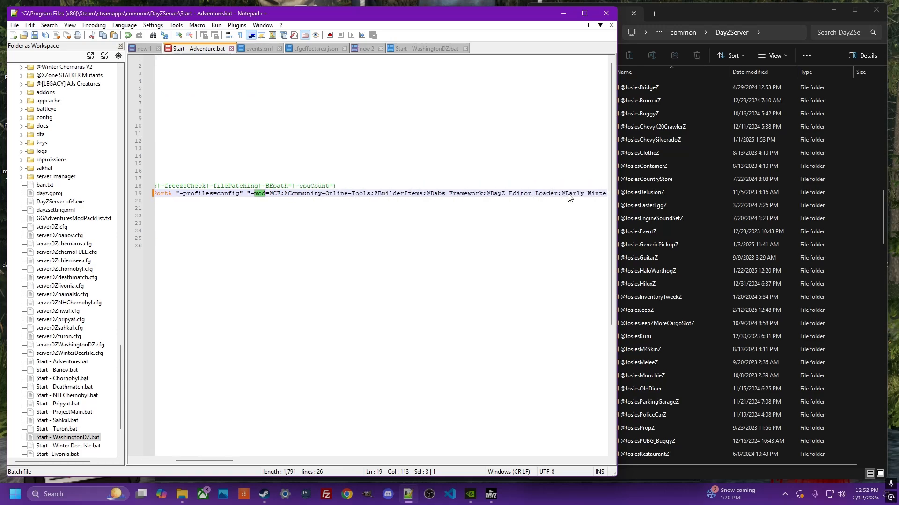
{"action": "mouse_move", "coordinate": [356, 194]}
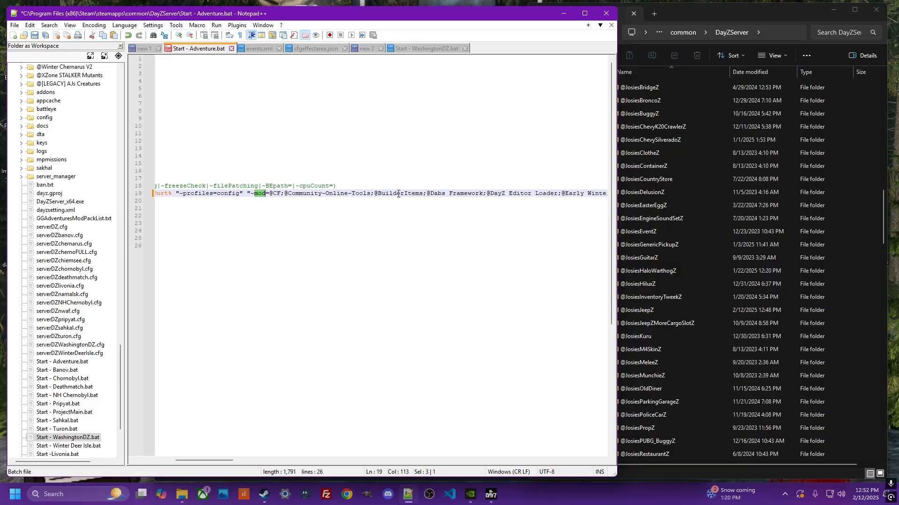
{"action": "double_click", "coordinate": [400, 193]}
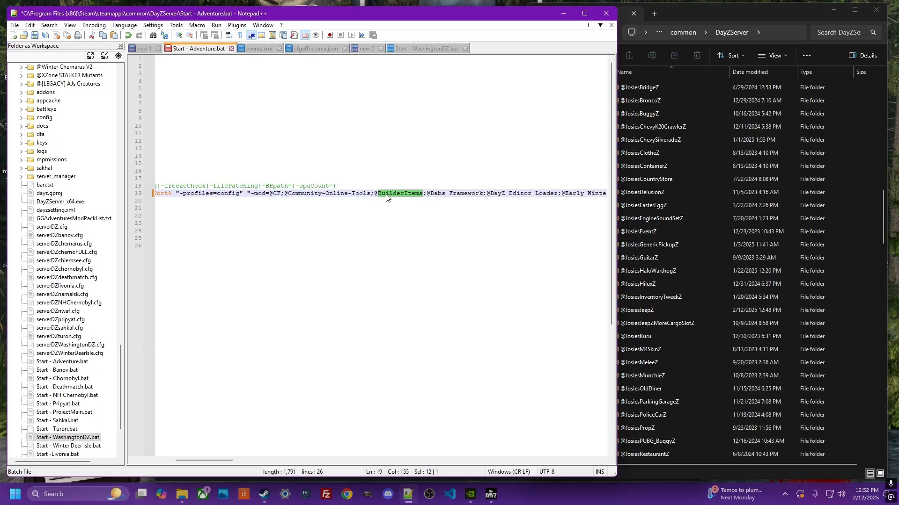
{"action": "mouse_move", "coordinate": [698, 15]}
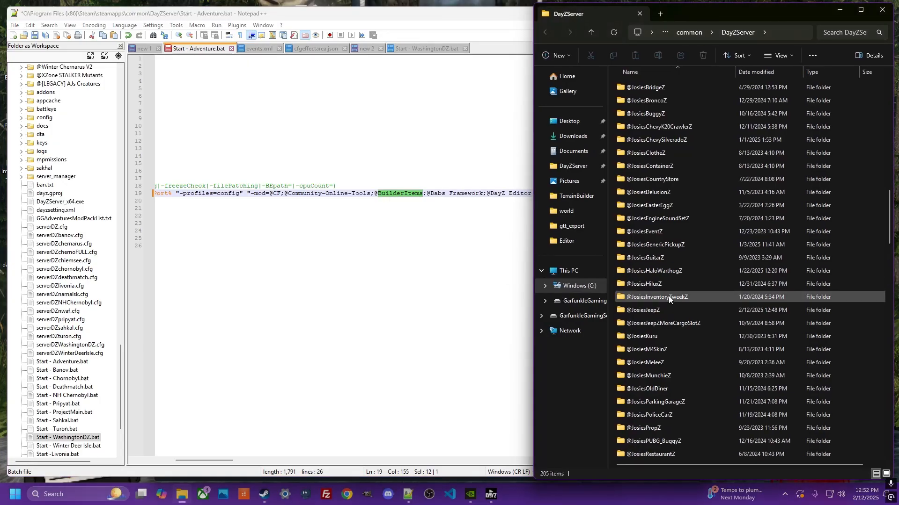
{"action": "left_click", "coordinate": [643, 310]}
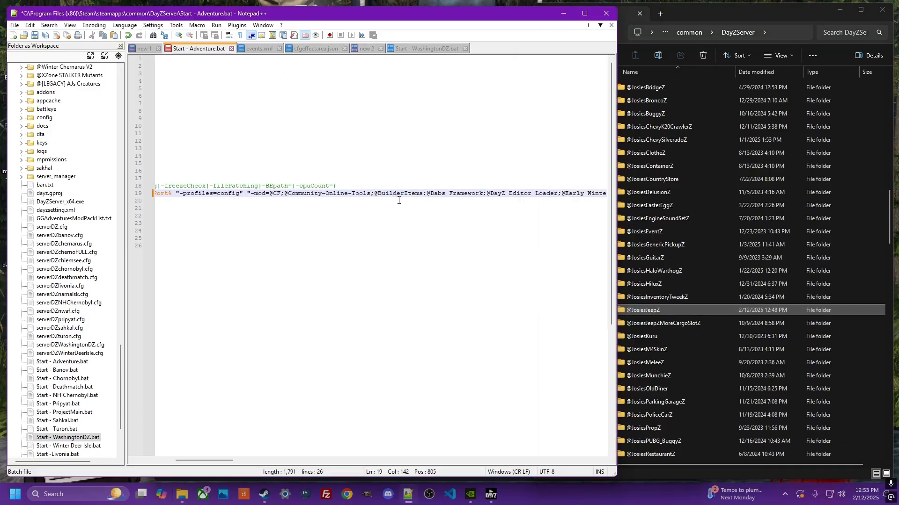
{"action": "type", "text": "@JosiesJeepZ"}
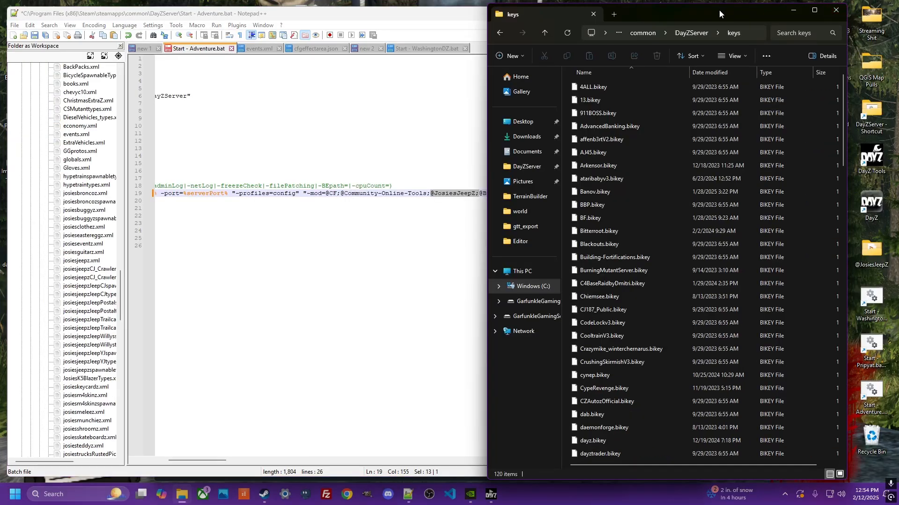
{"action": "mouse_move", "coordinate": [299, 498]}
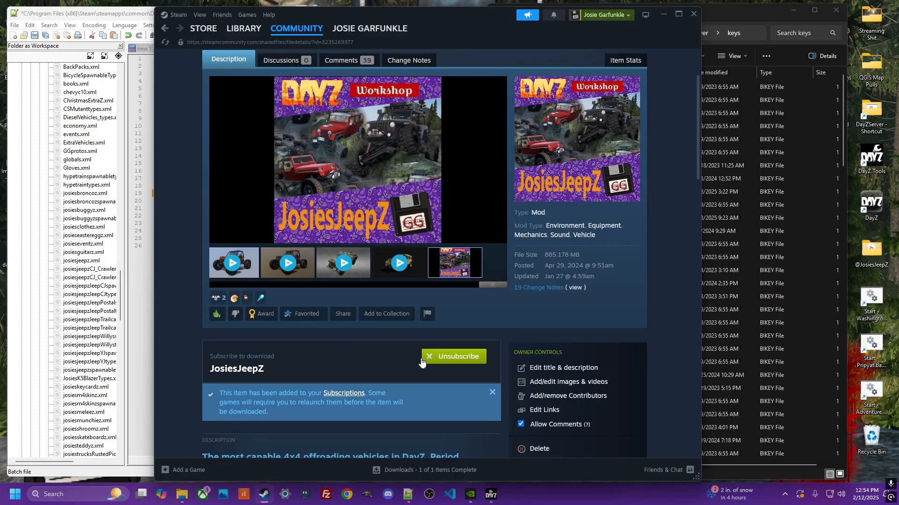
Navigate into the keys folder of the DayZServer directory
{"action": "left_click", "coordinate": [454, 356]}
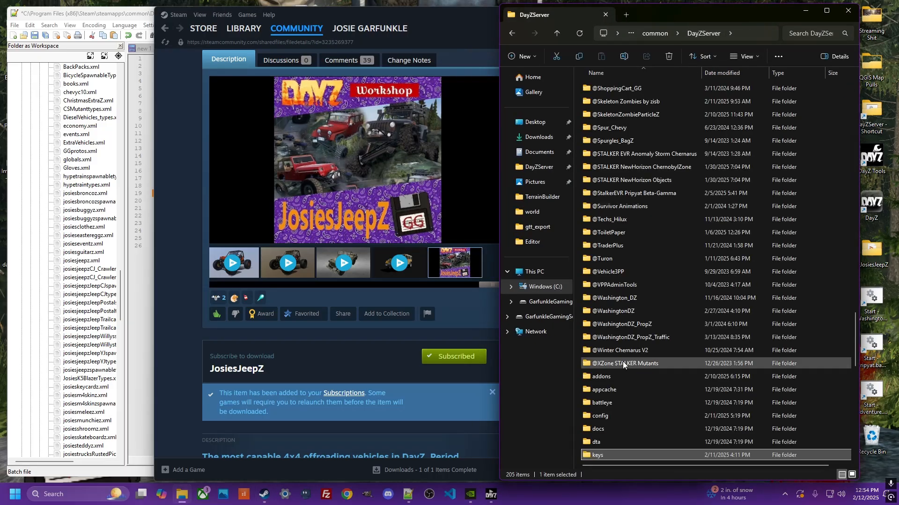
{"action": "scroll", "scroll_direction": "down", "scroll_amount": 3}
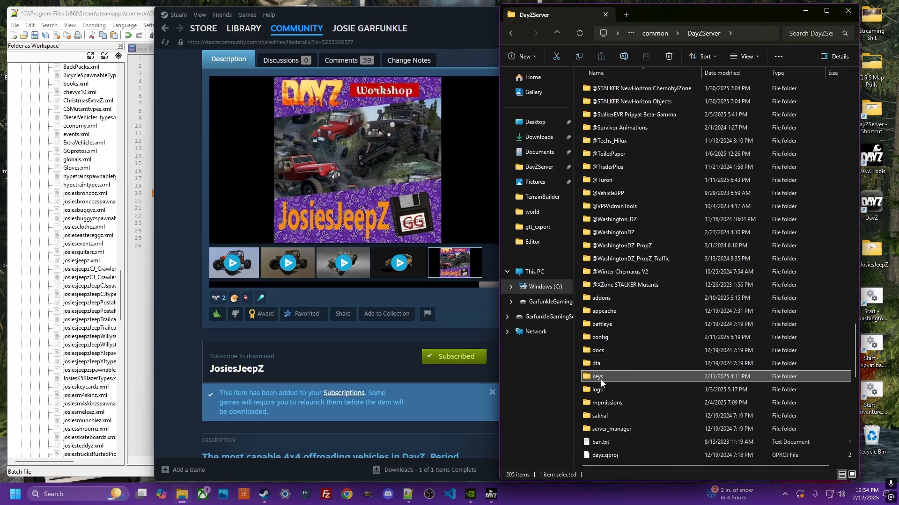
{"action": "double_click", "coordinate": [597, 377]}
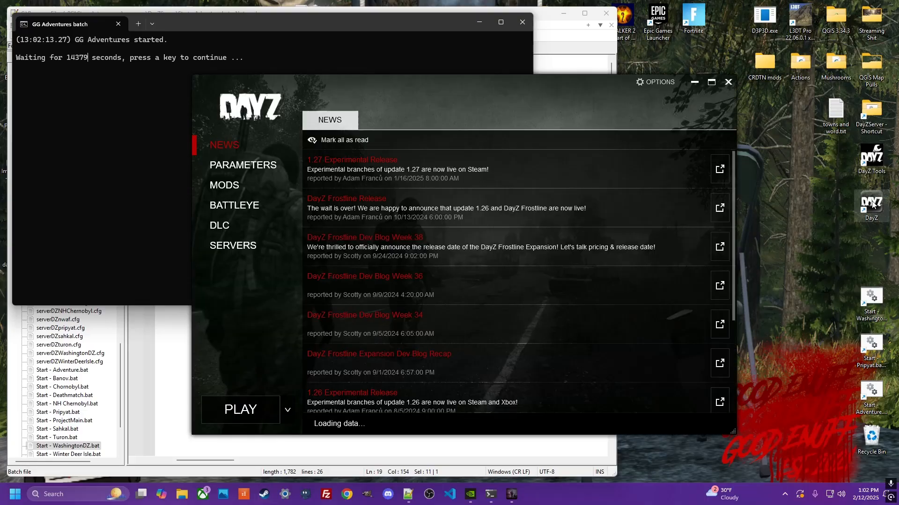
Refresh the LAN server list and choose Join on the GG | Chernarus server
{"action": "left_click", "coordinate": [232, 246]}
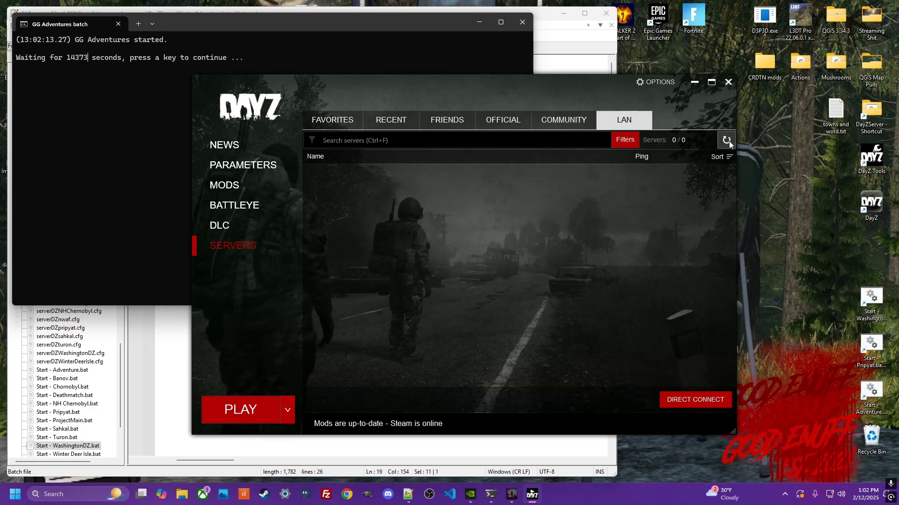
{"action": "left_click", "coordinate": [727, 140]}
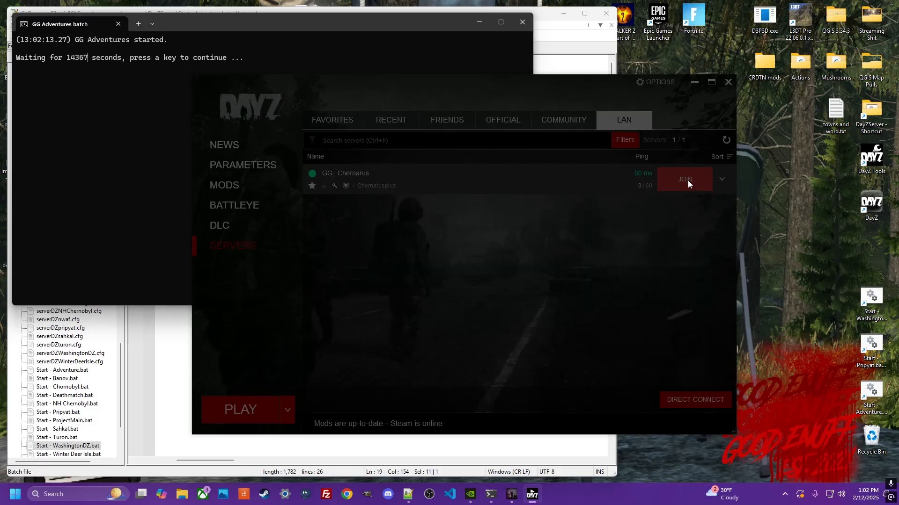
{"action": "left_click", "coordinate": [684, 179]}
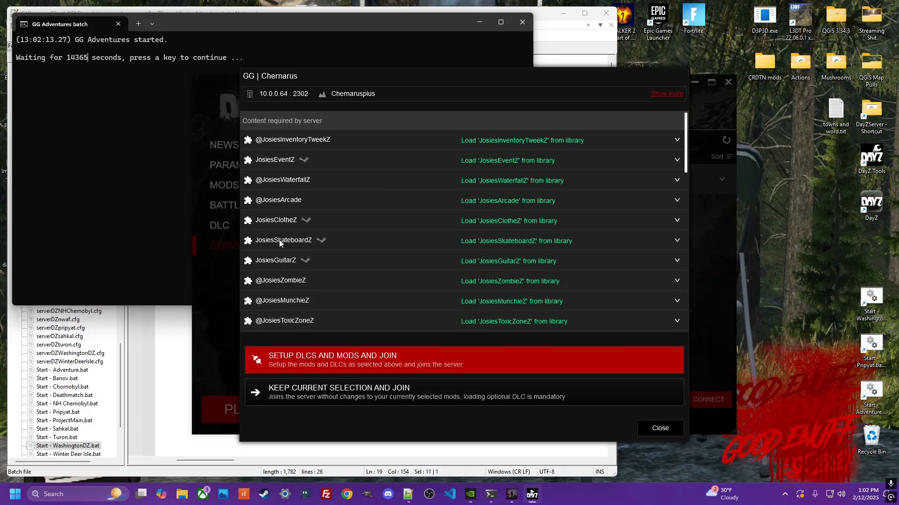
Join via 'Setup DLCs and mods and join' so the server's required mods load
{"action": "scroll", "scroll_direction": "down", "scroll_amount": 3}
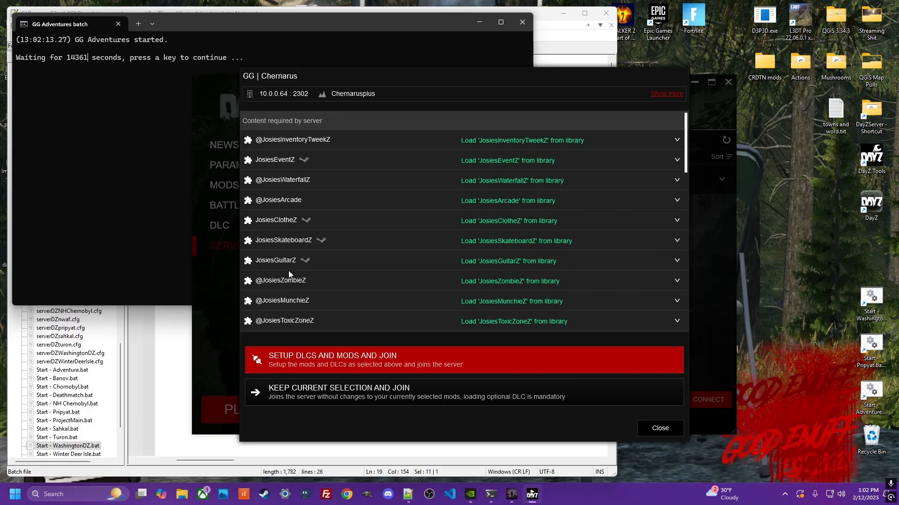
{"action": "left_click", "coordinate": [660, 429]}
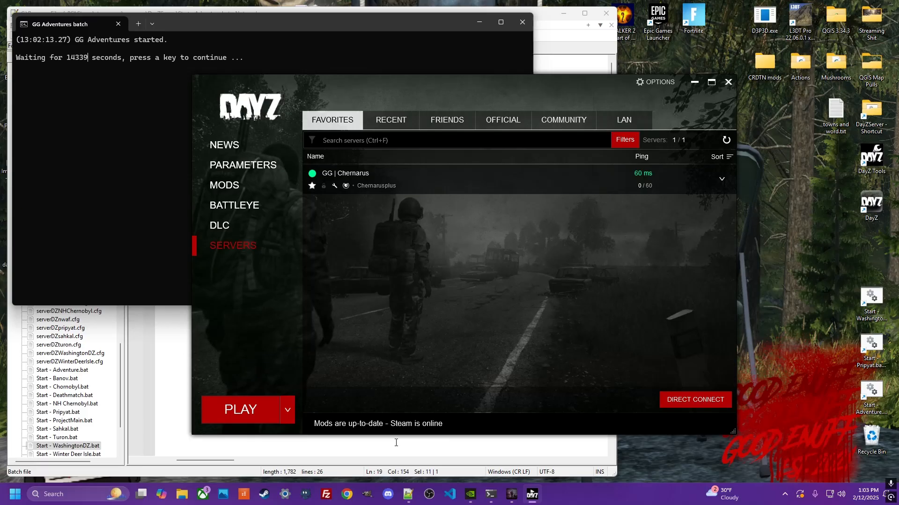
{"action": "mouse_move", "coordinate": [543, 202]}
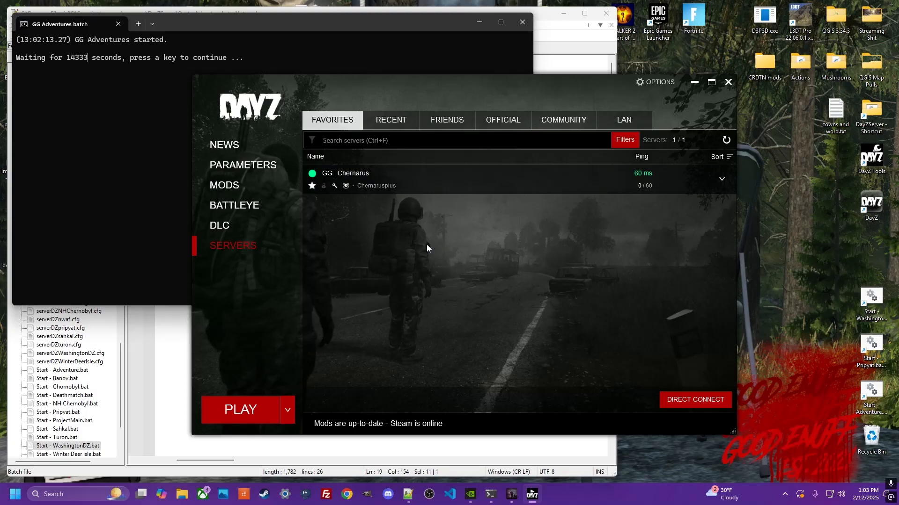
{"action": "left_click", "coordinate": [239, 410]}
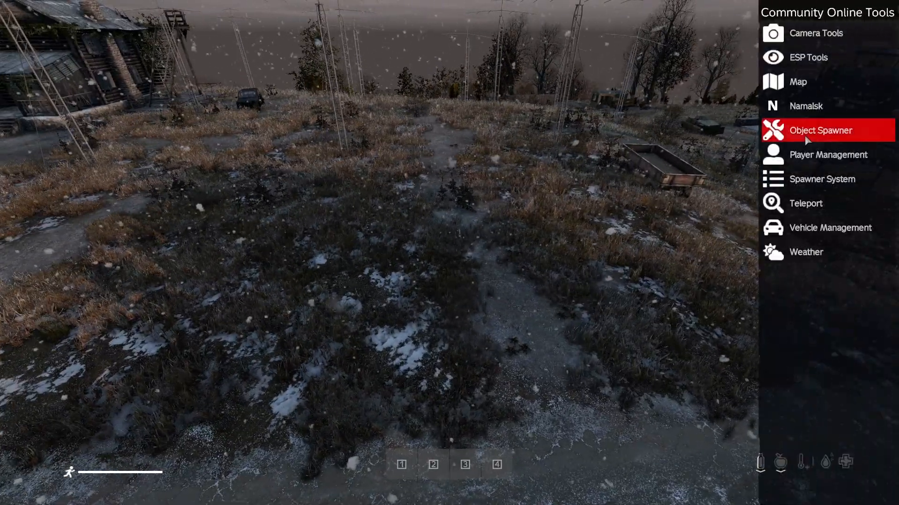
Use the Community Online Tools object spawner to find jeepcj_ext and spawn a jeep
{"action": "left_click", "coordinate": [819, 130]}
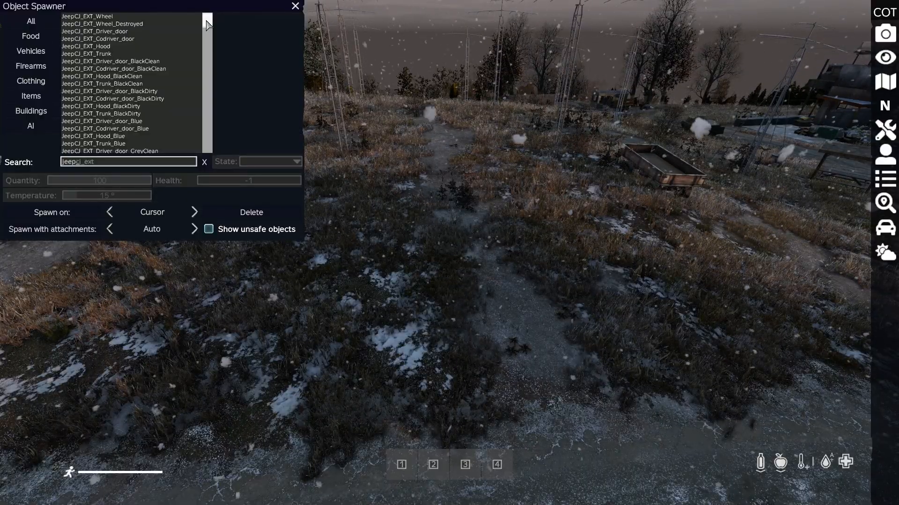
{"action": "scroll", "scroll_direction": "down", "scroll_amount": 3}
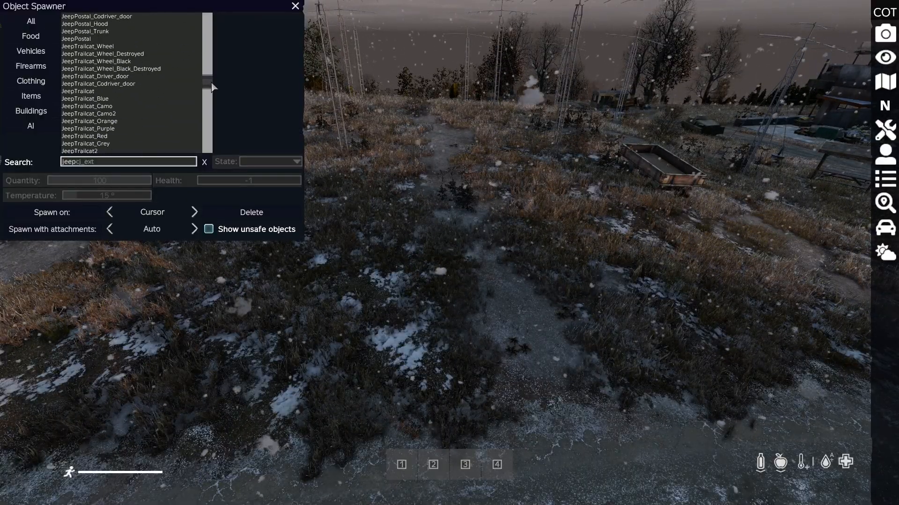
{"action": "left_click", "coordinate": [86, 76]}
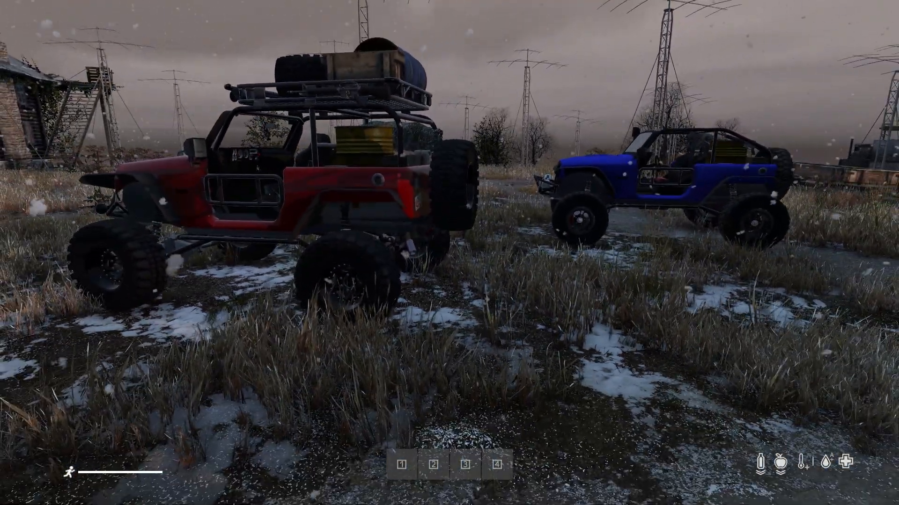
{"action": "mouse_move", "coordinate": [449, 253]}
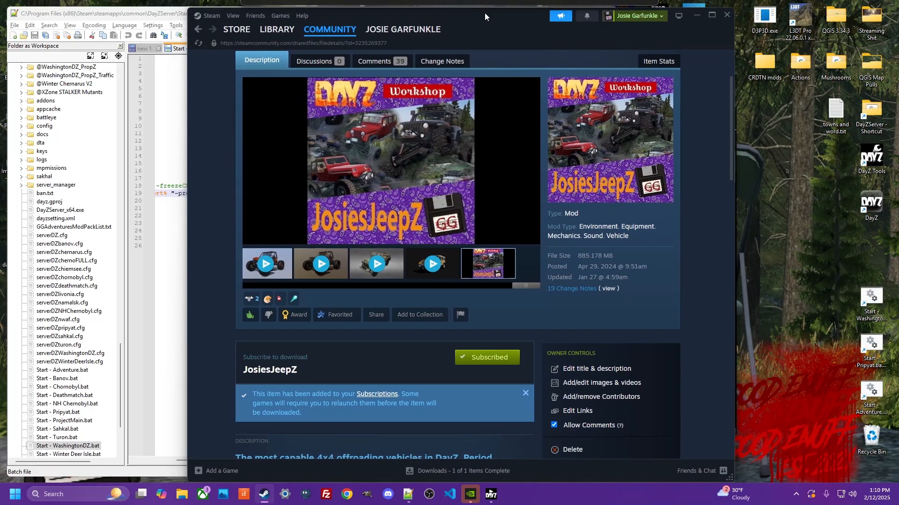
Verify JosiesJeepZ shows as Subscribed, then return to the launcher's Mods list
{"action": "left_click", "coordinate": [330, 29]}
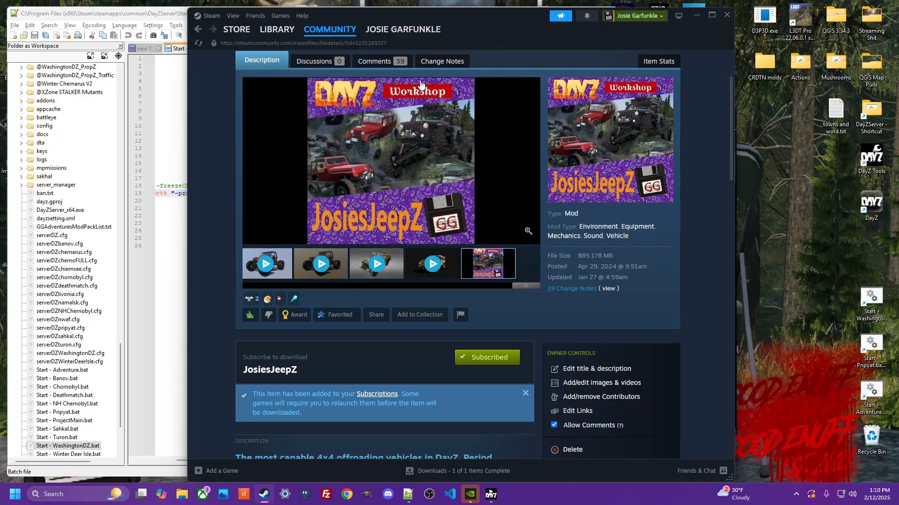
{"action": "mouse_move", "coordinate": [488, 131]}
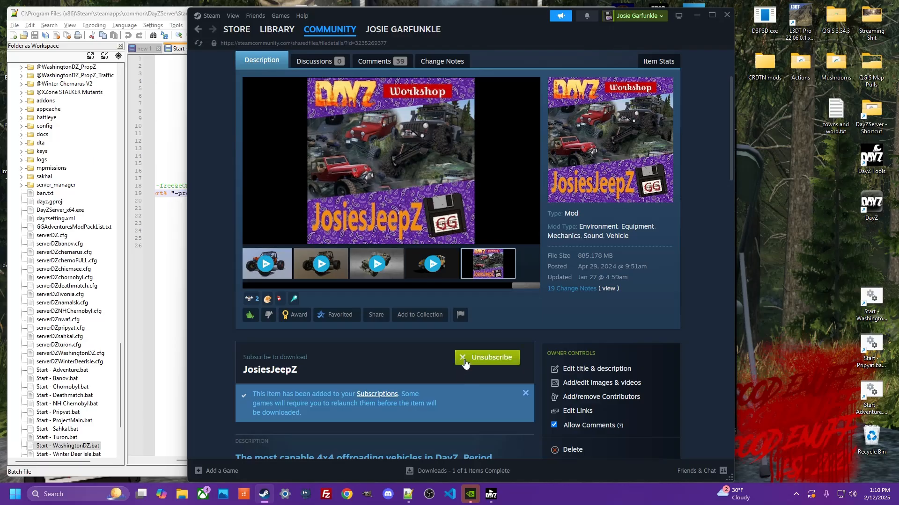
{"action": "left_click", "coordinate": [486, 358]}
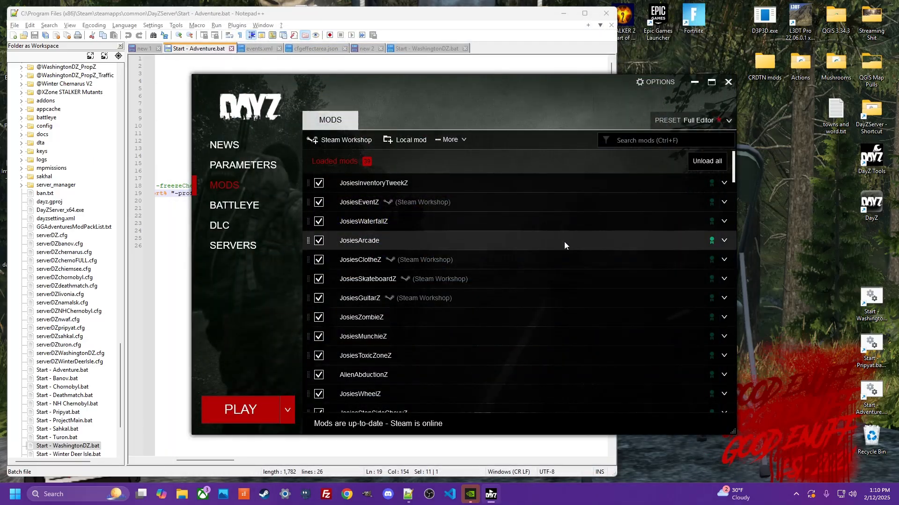
Expand JosiesArcade and open its folder in Windows Explorer
{"action": "left_click", "coordinate": [725, 241]}
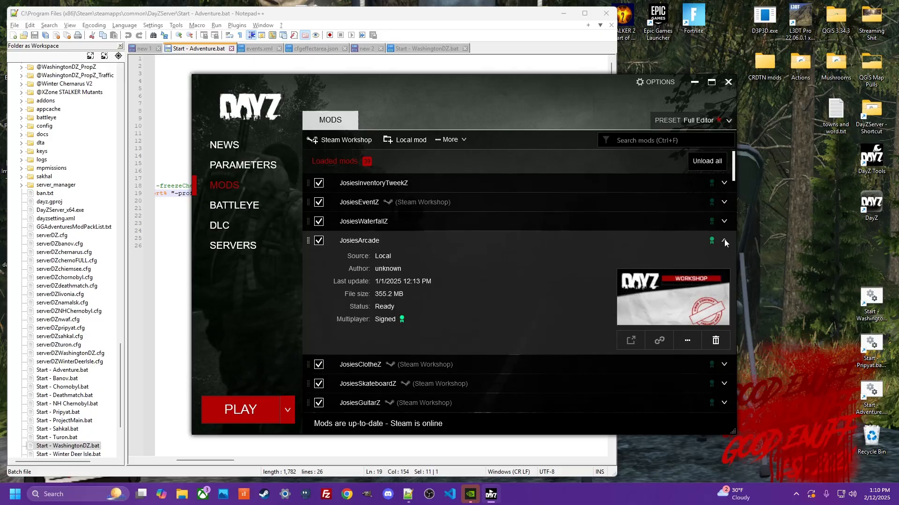
{"action": "mouse_move", "coordinate": [687, 341]}
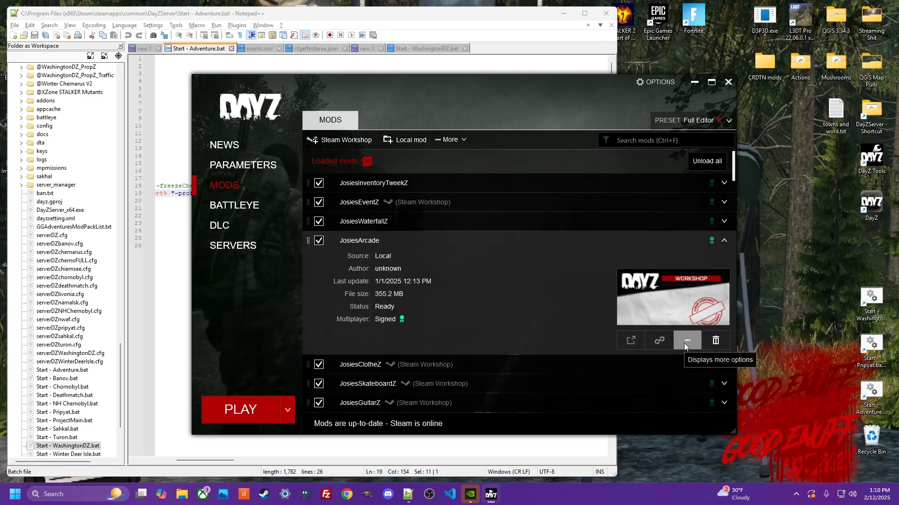
{"action": "left_click", "coordinate": [687, 341]}
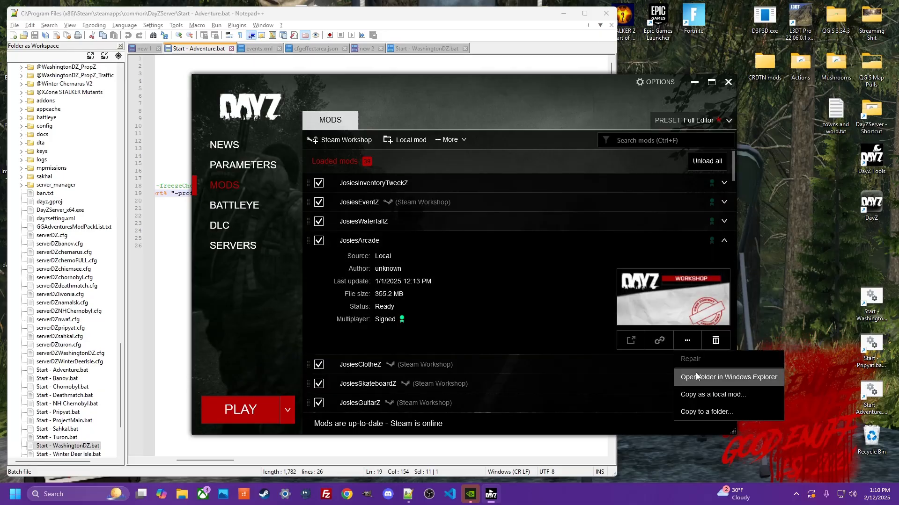
{"action": "mouse_move", "coordinate": [698, 377]}
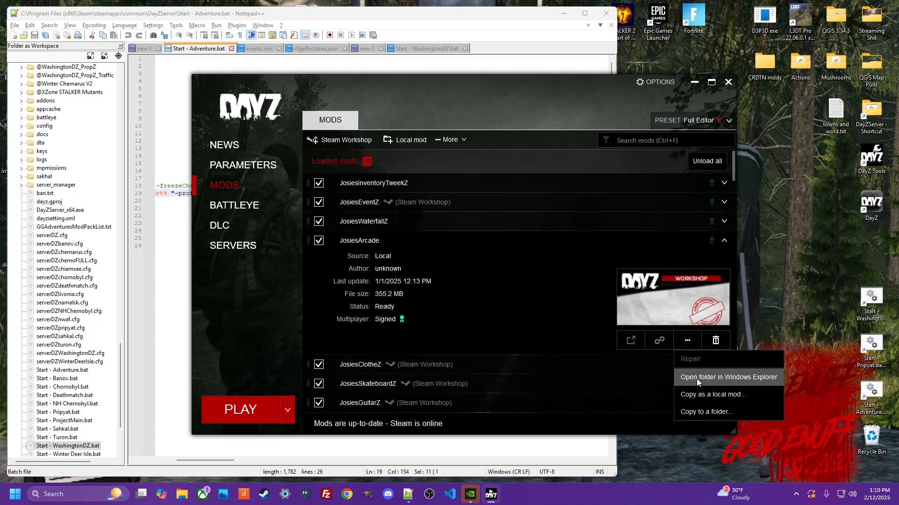
{"action": "left_click", "coordinate": [728, 377]}
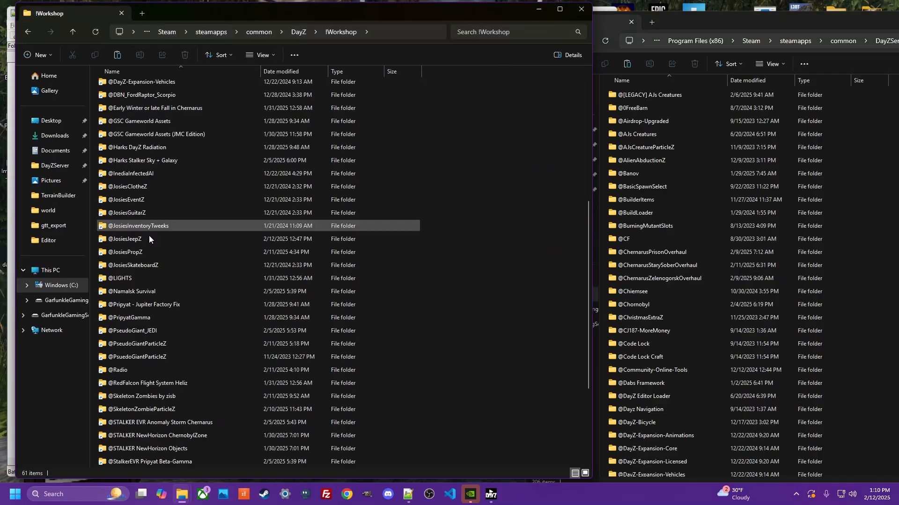
{"action": "left_click", "coordinate": [133, 265]}
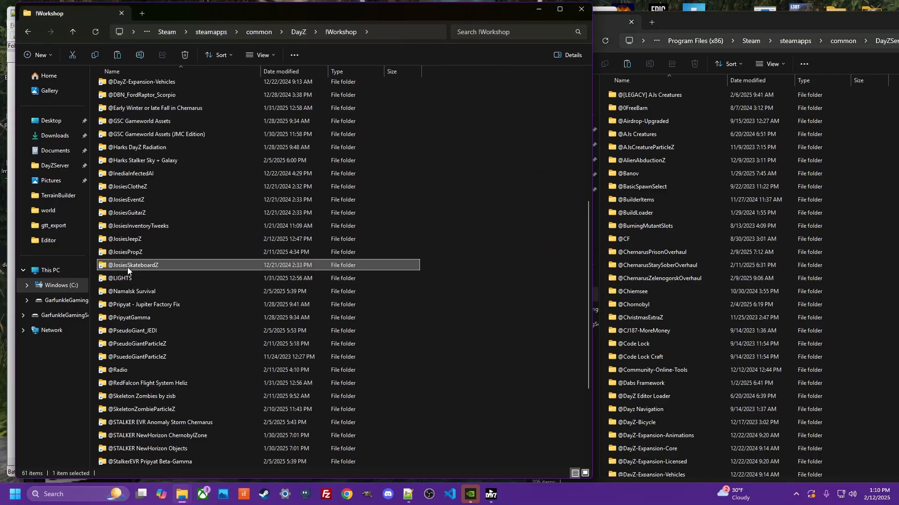
{"action": "right_click", "coordinate": [133, 265]}
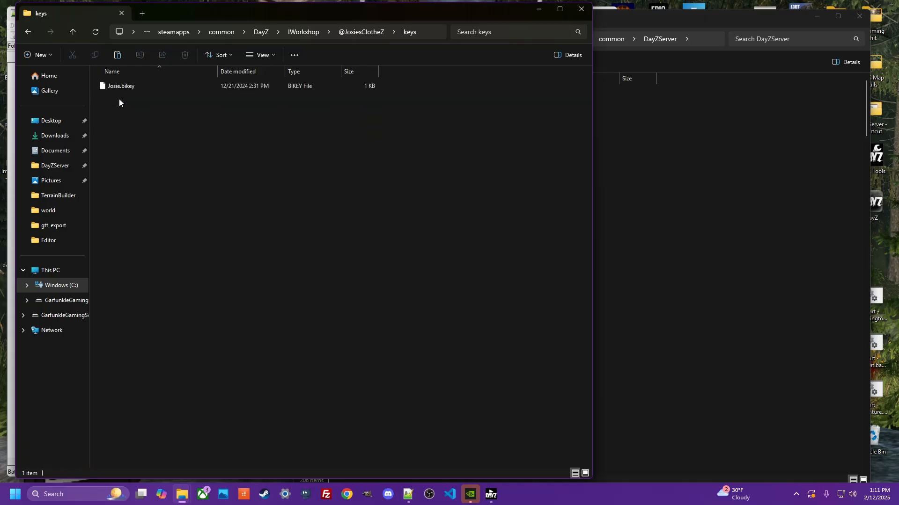
Switch to the DayZServer window and go into its keys folder
{"action": "left_click", "coordinate": [659, 23]}
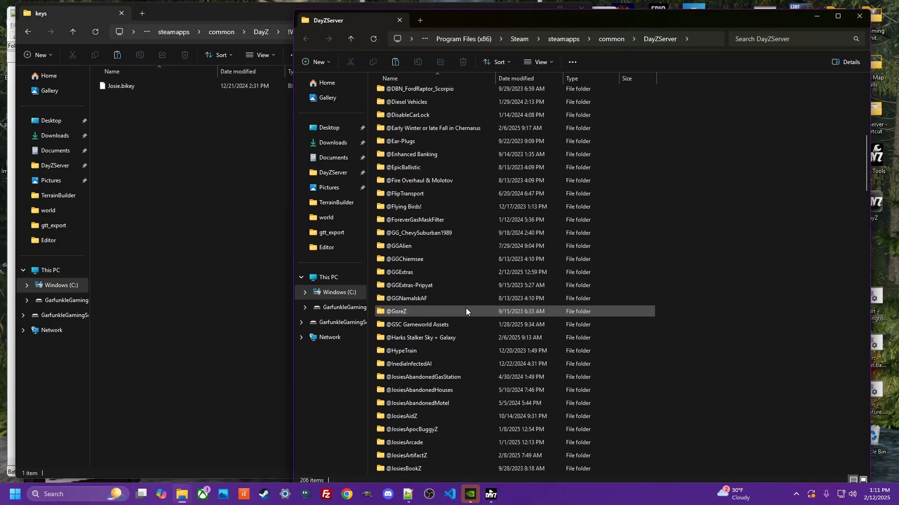
{"action": "scroll", "scroll_direction": "down", "scroll_amount": 3}
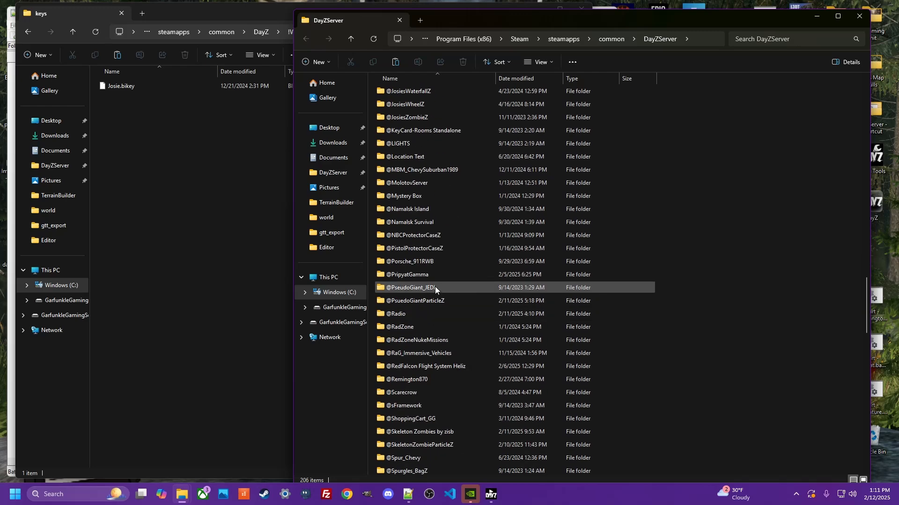
{"action": "scroll", "scroll_direction": "down", "scroll_amount": 3}
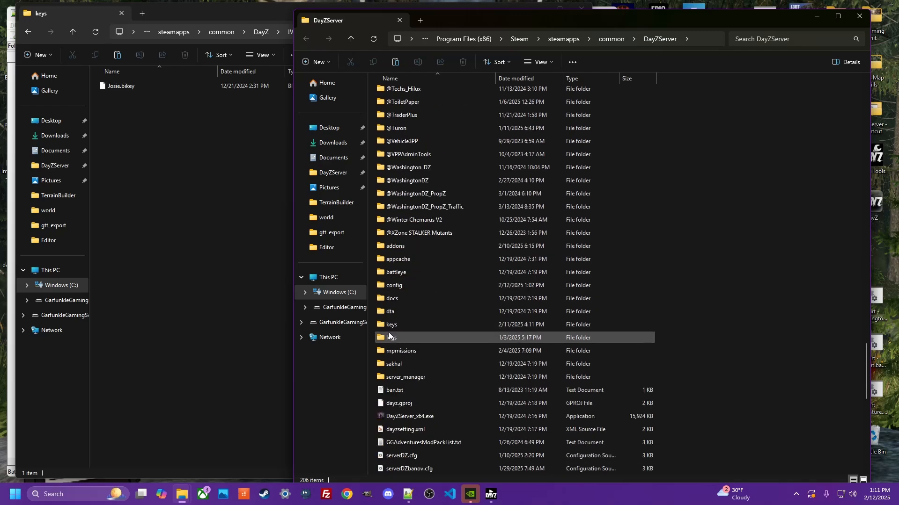
{"action": "double_click", "coordinate": [392, 324]}
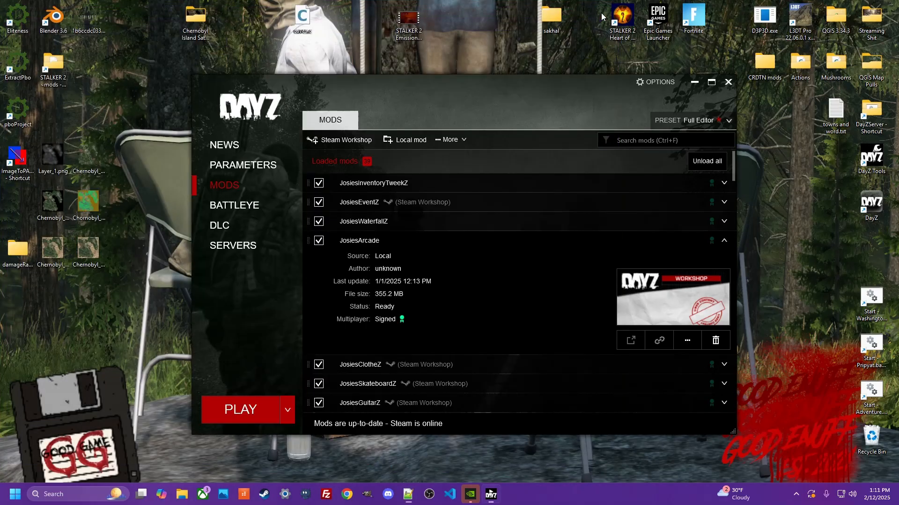
{"action": "mouse_move", "coordinate": [868, 398]}
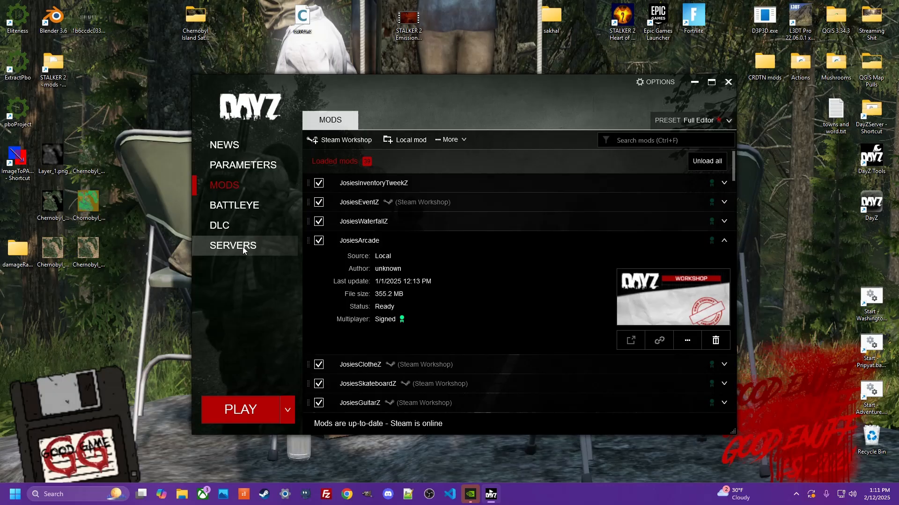
Return to the Servers list to rejoin the local server beside the spawned jeeps
{"action": "left_click", "coordinate": [240, 410]}
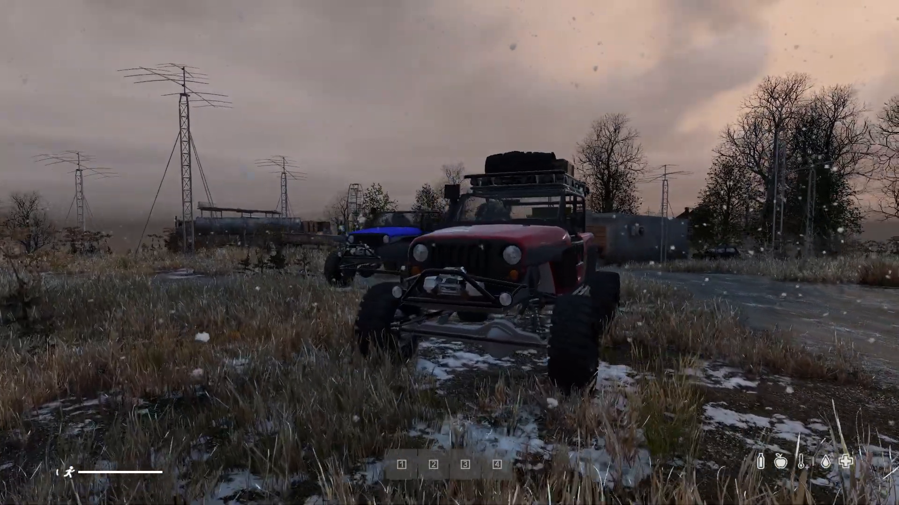